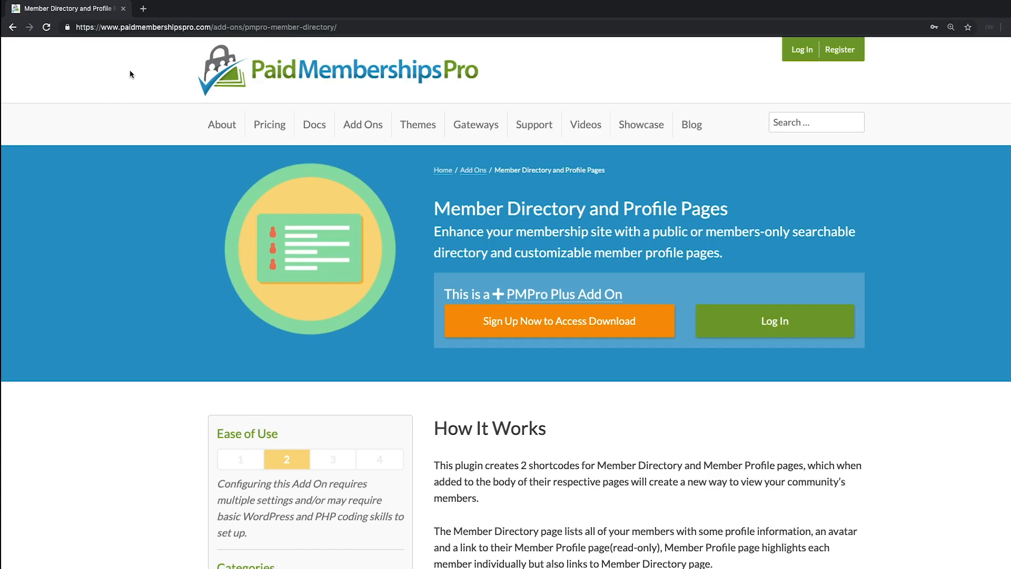
mouse_move(327, 97)
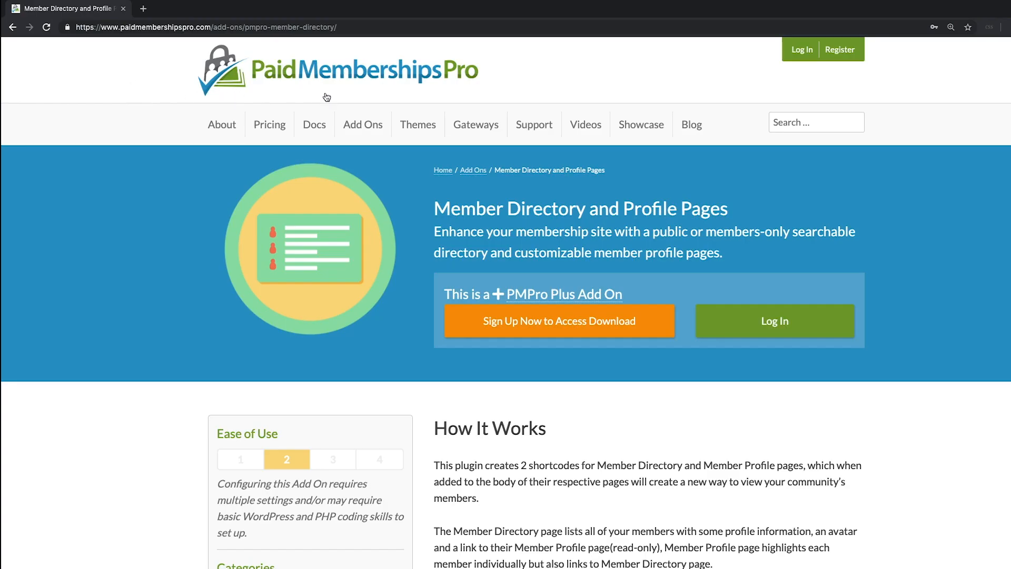
mouse_move(205, 172)
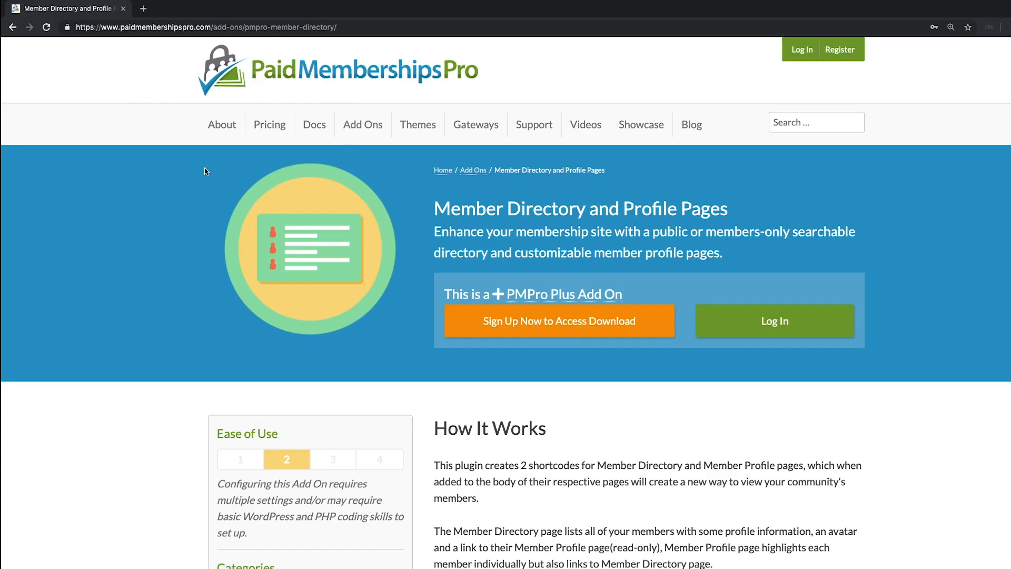
Scroll through the page and bring up the Installed Plugins list with Paid Memberships Pro active
scroll("down", 3)
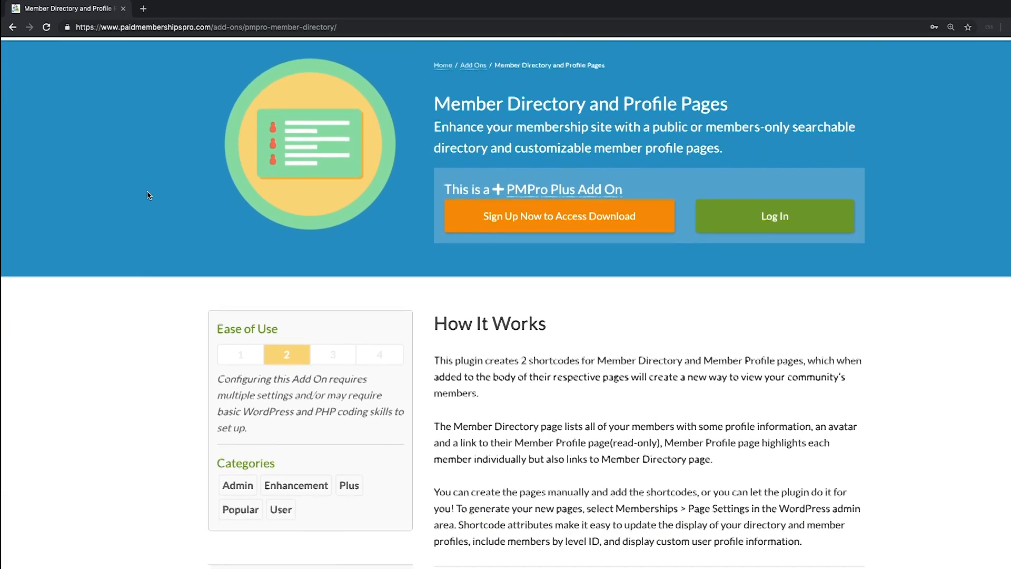
scroll("down", 3)
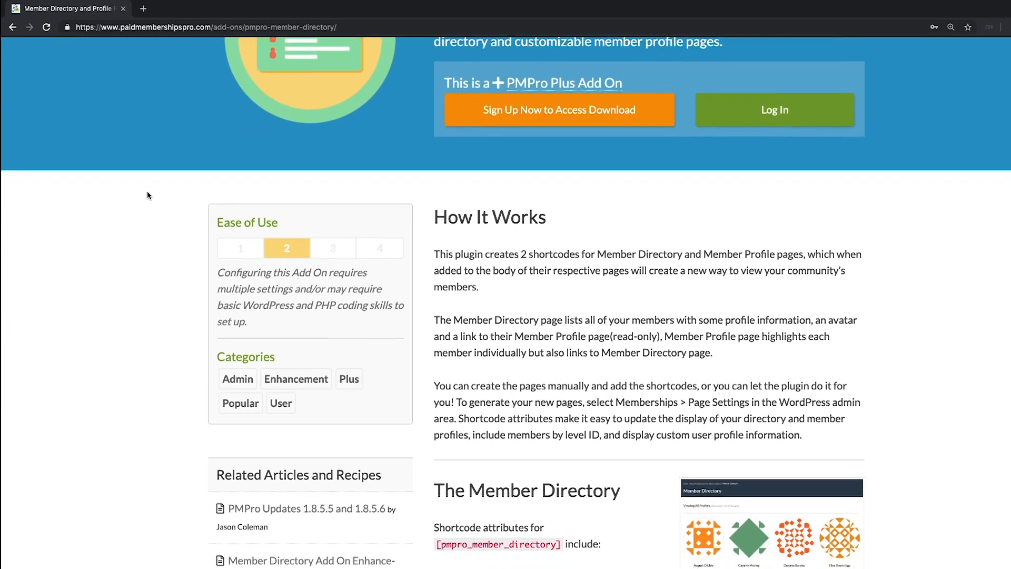
scroll("down", 3)
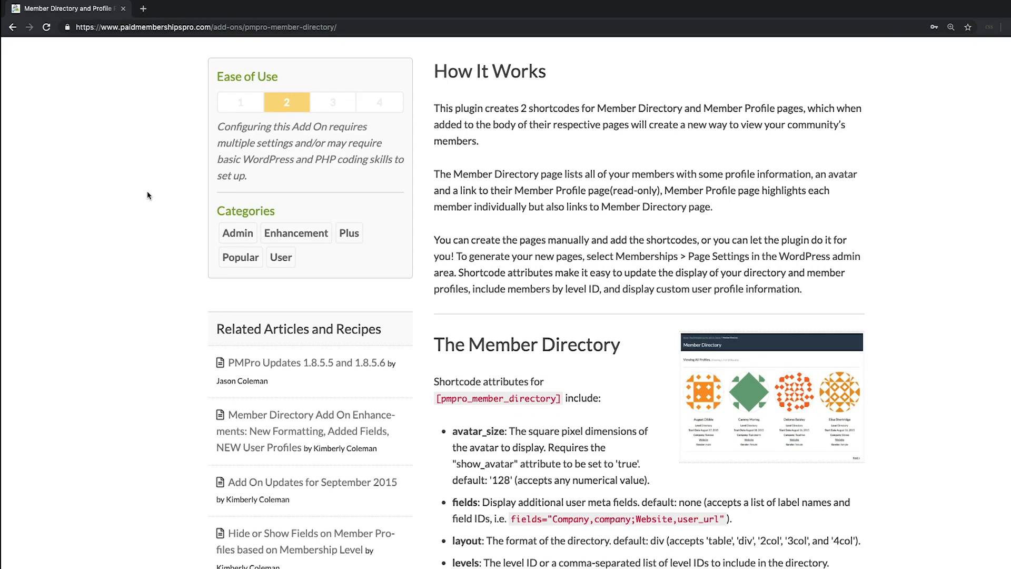
scroll("down", 3)
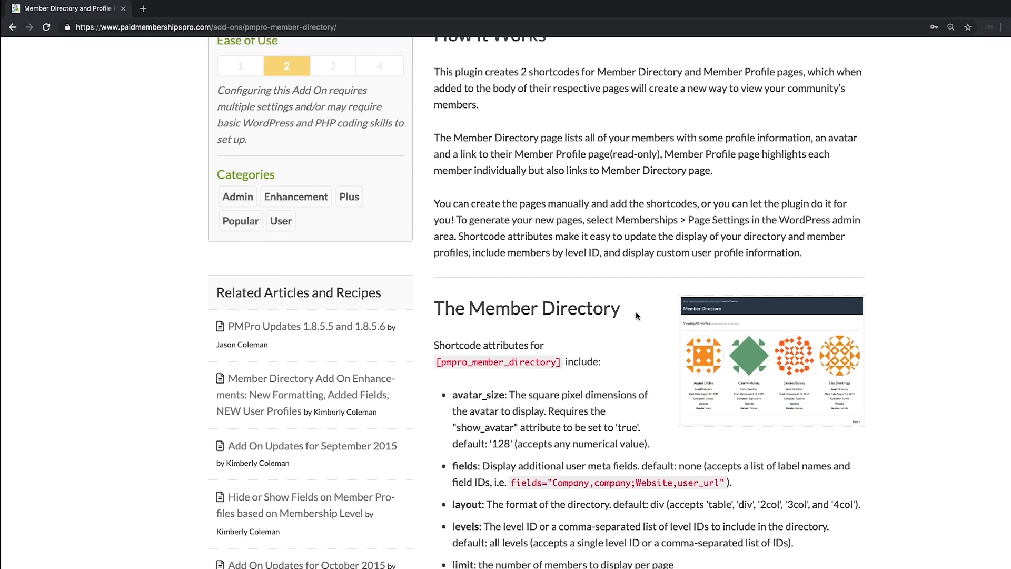
scroll("down", 3)
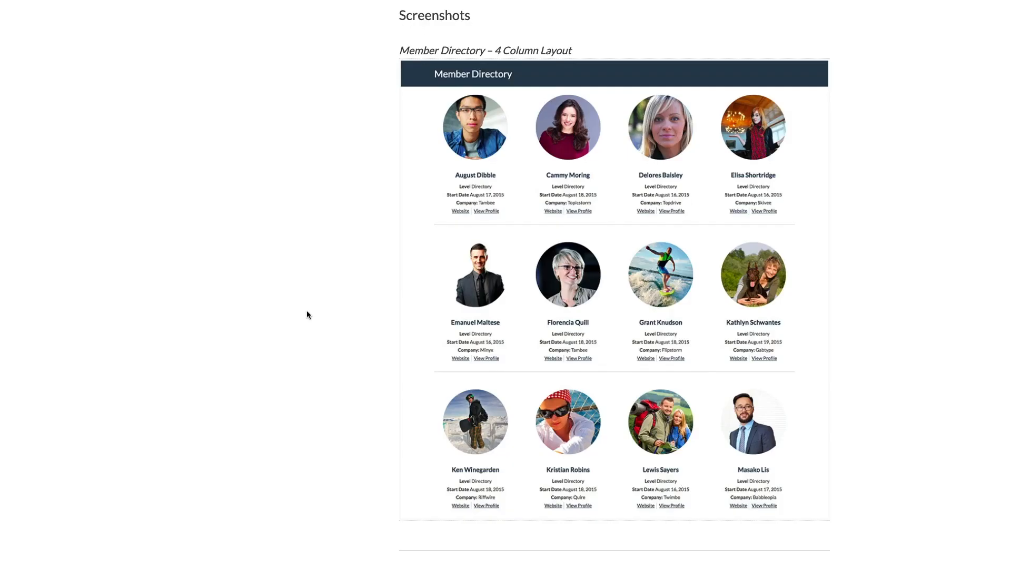
scroll("down", 3)
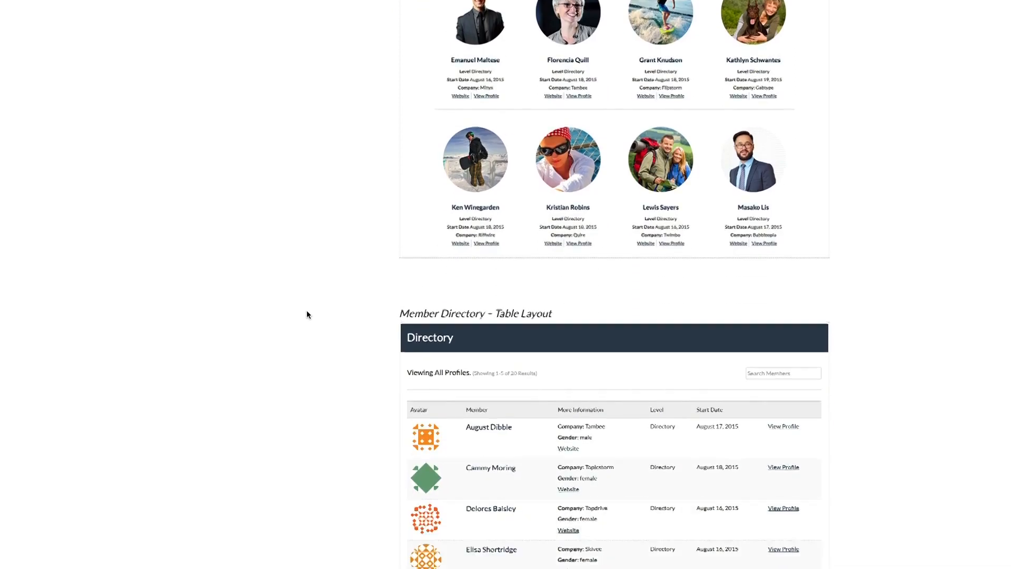
scroll("down", 3)
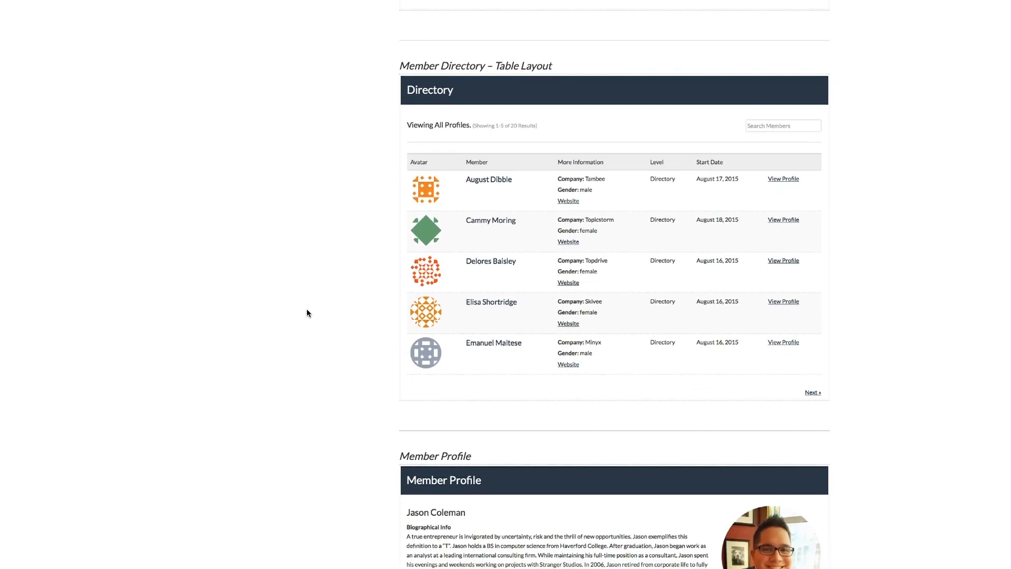
scroll("down", 3)
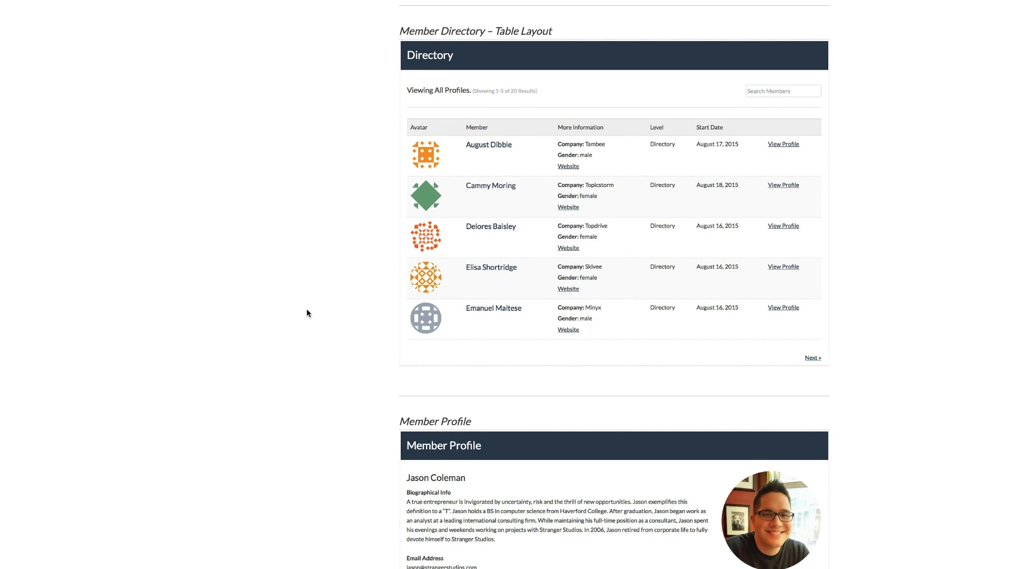
scroll("down", 3)
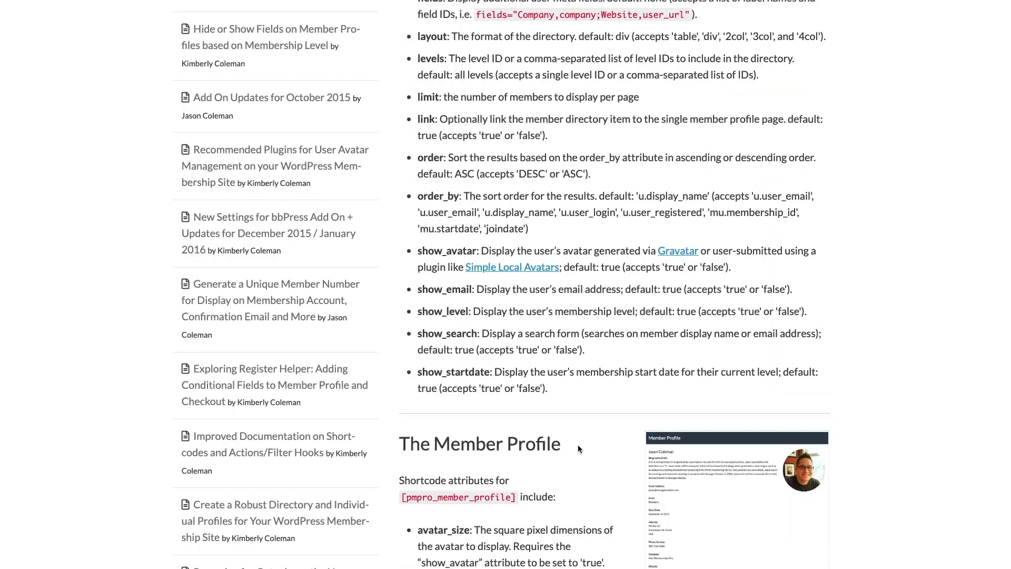
scroll("down", 3)
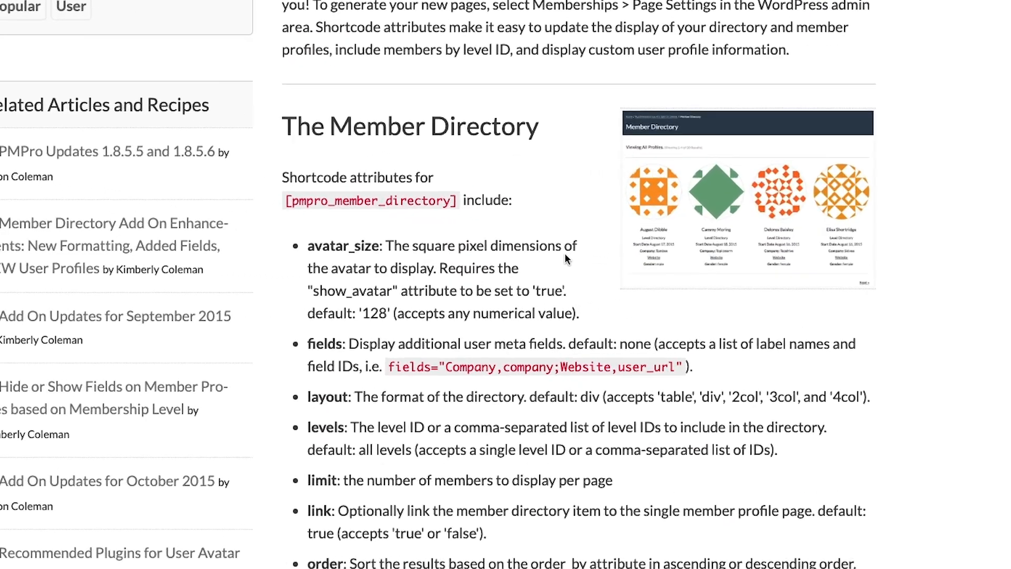
scroll("down", 3)
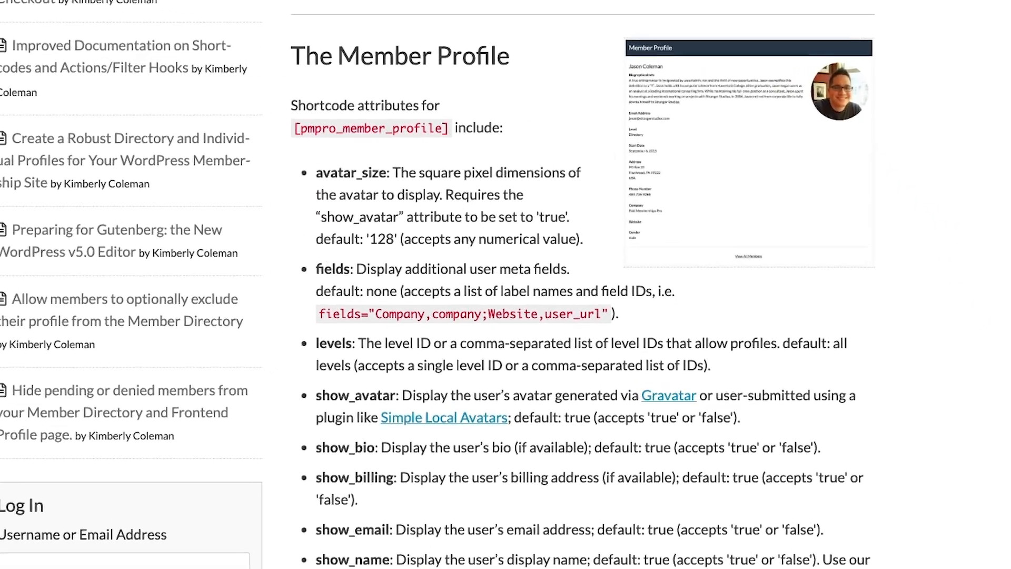
scroll("down", 3)
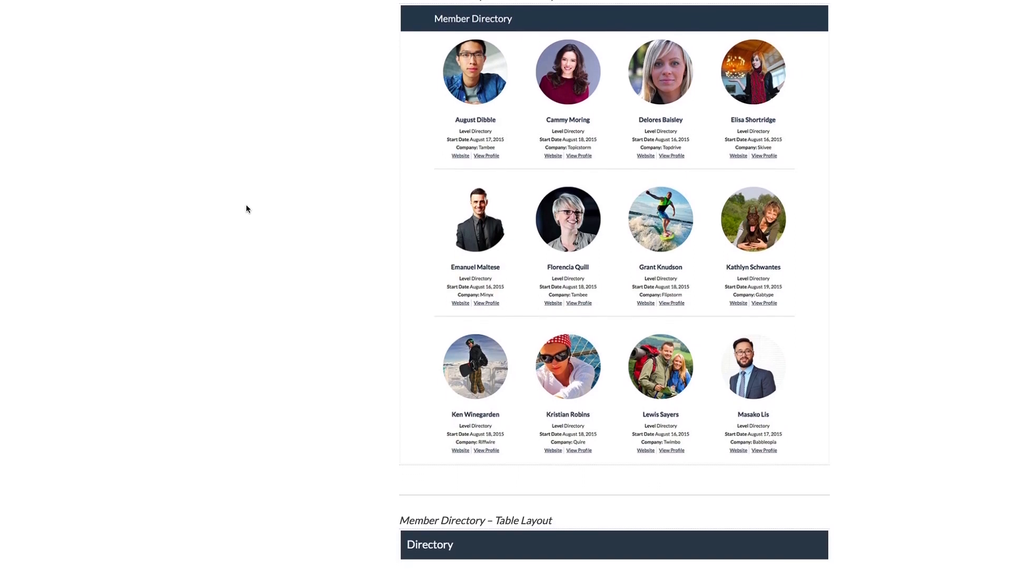
scroll("down", 3)
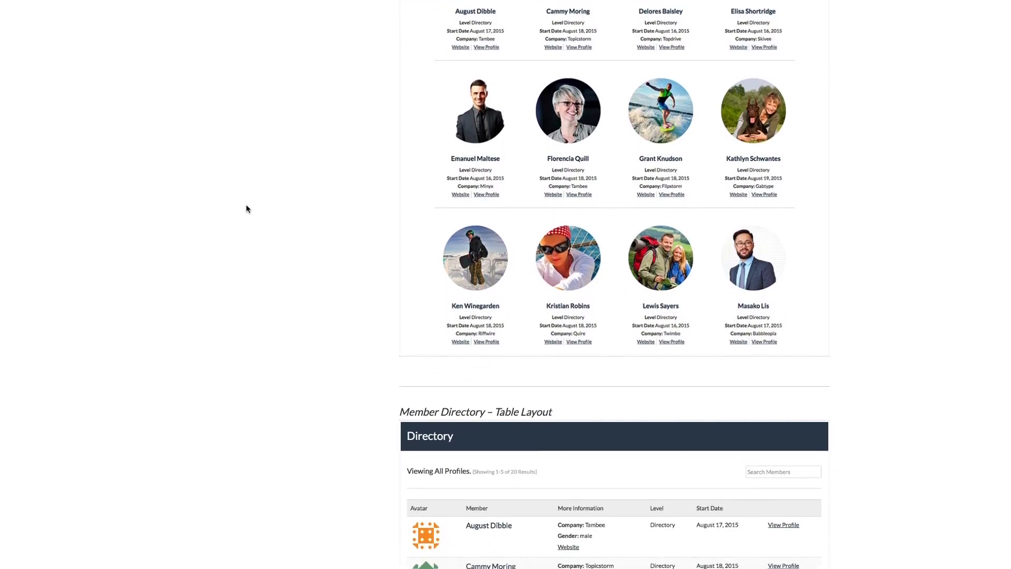
scroll("down", 3)
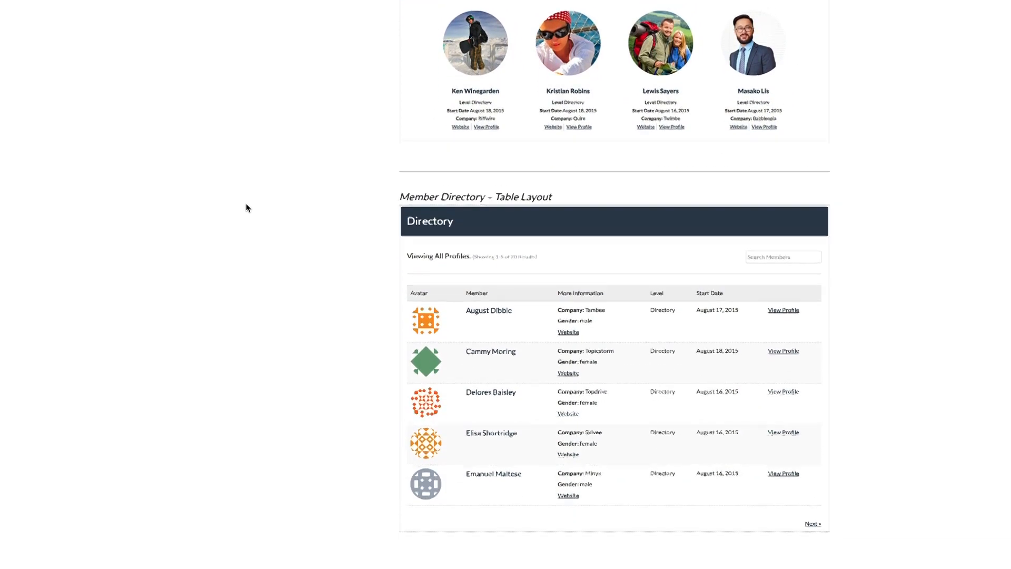
scroll("up", 3)
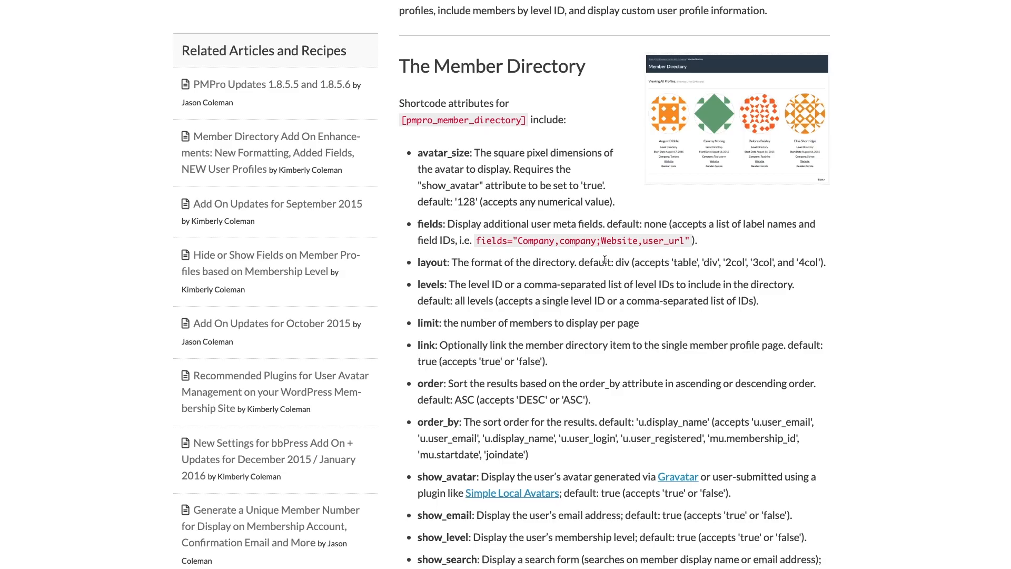
scroll("down", 3)
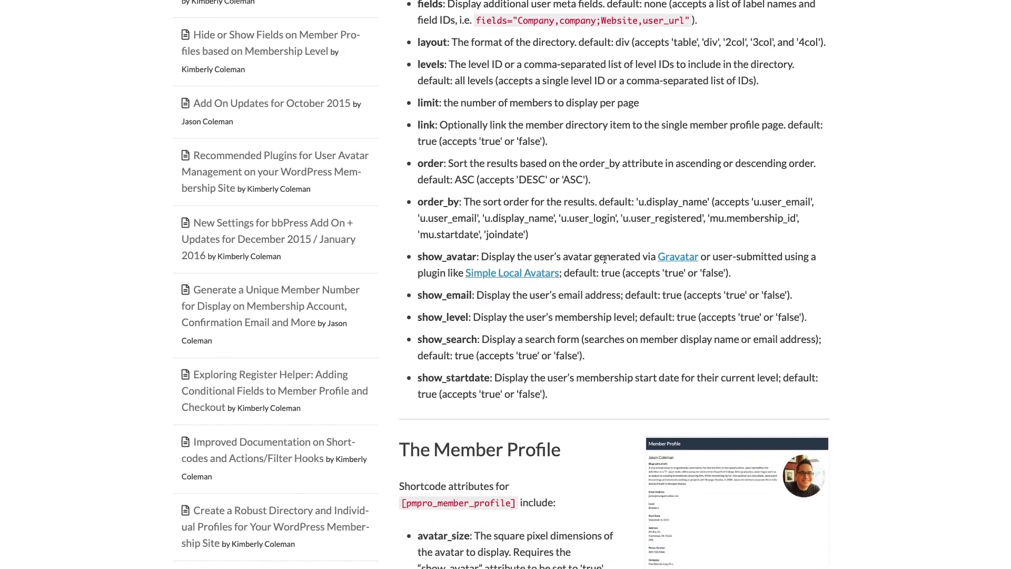
scroll("down", 3)
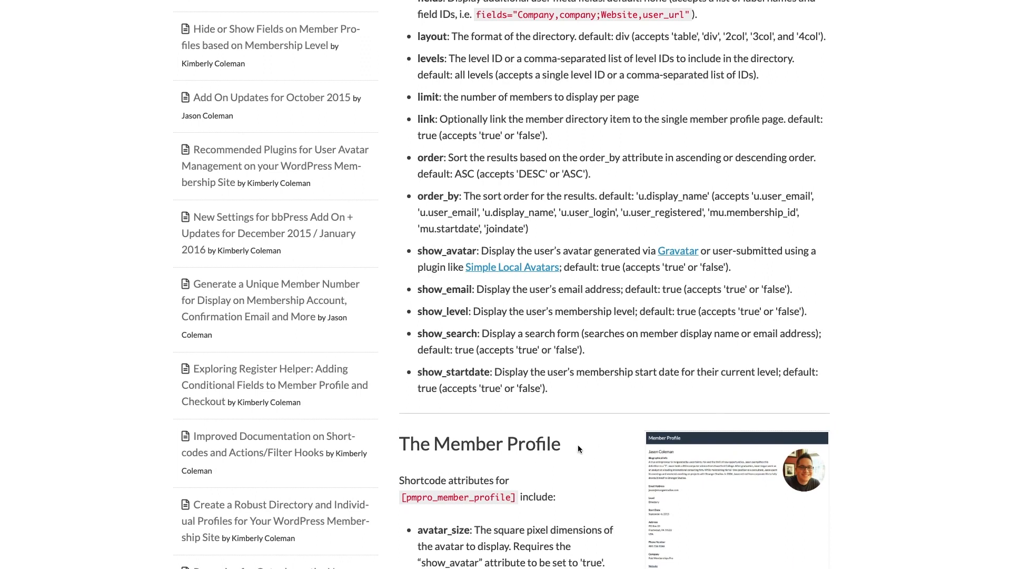
scroll("down", 3)
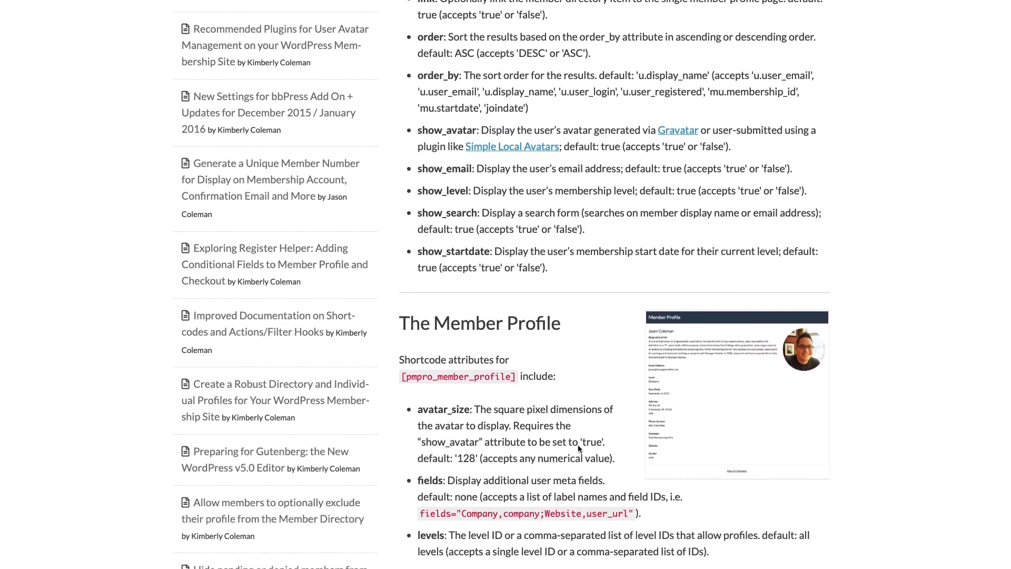
scroll("down", 3)
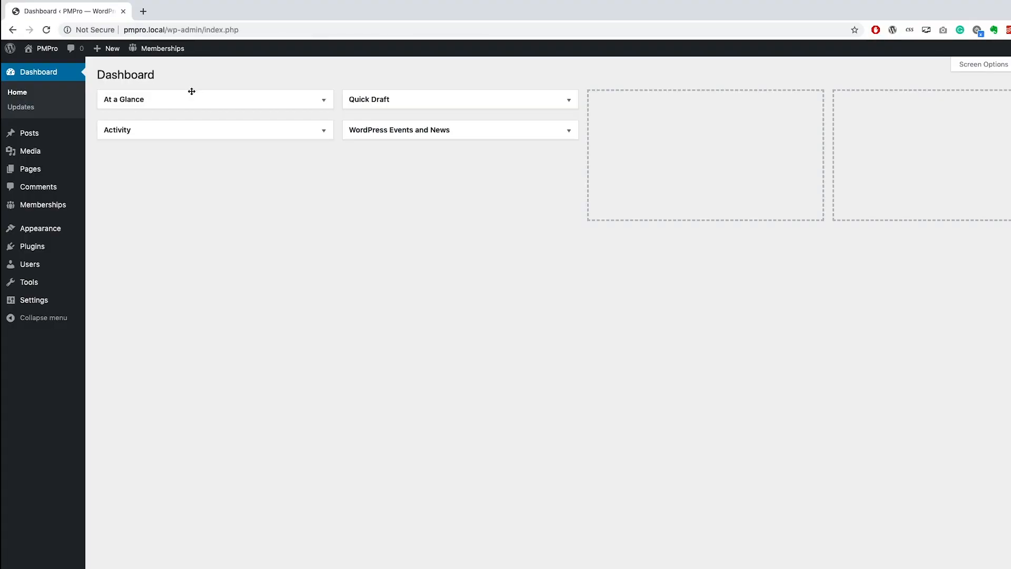
mouse_move(32, 245)
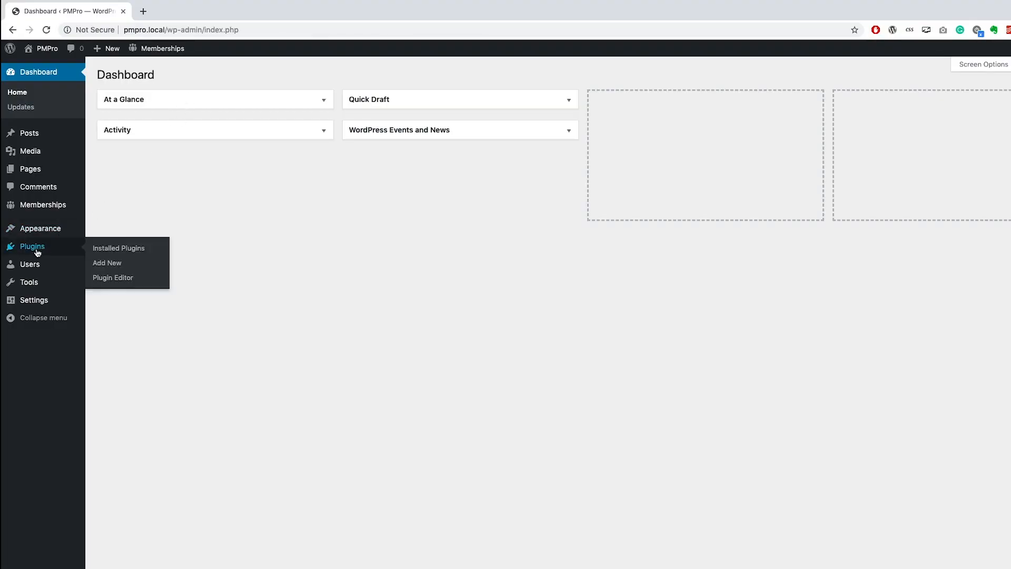
left_click(118, 248)
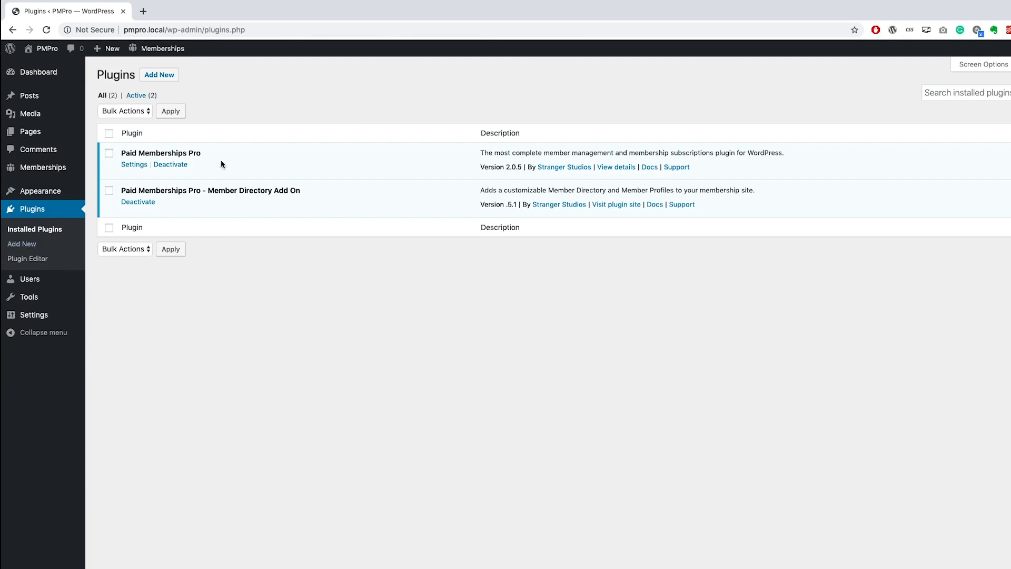
mouse_move(137, 201)
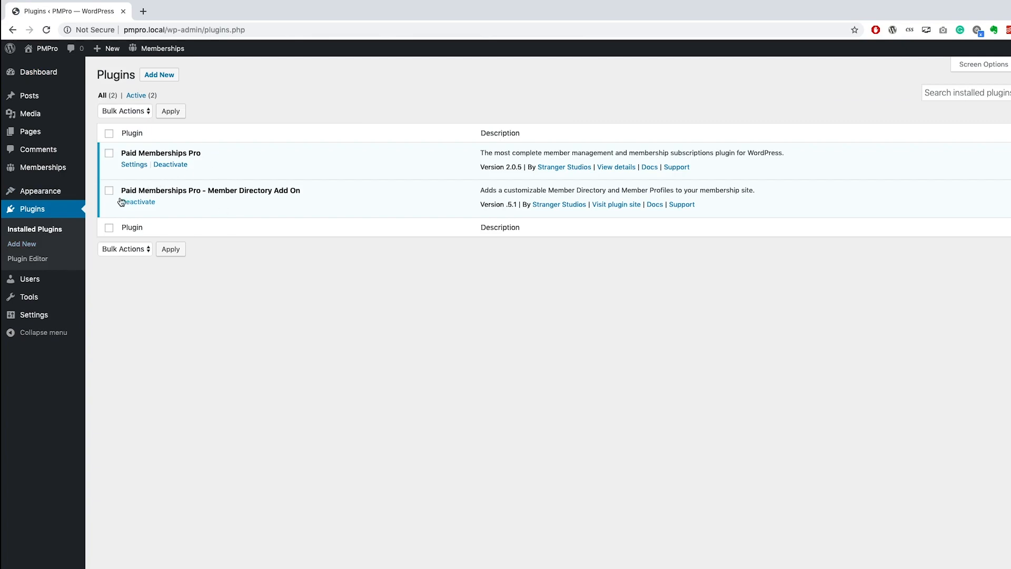
mouse_move(247, 200)
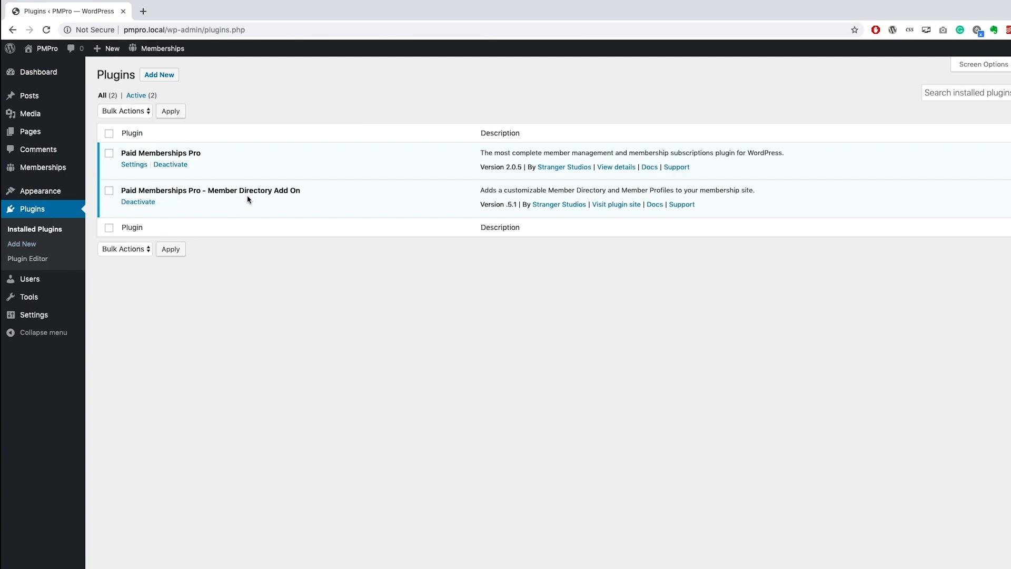
mouse_move(316, 197)
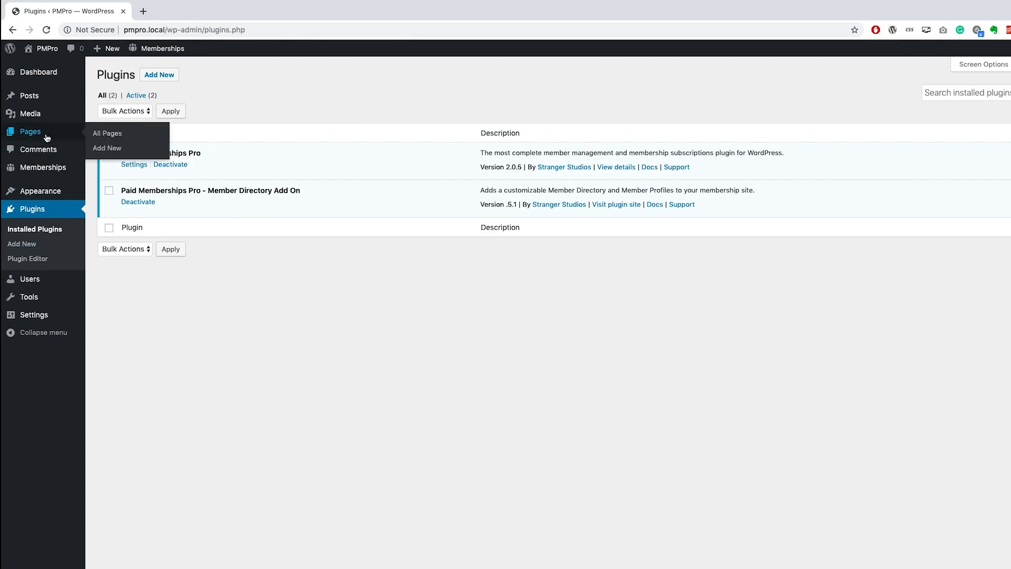
Show All Pages, with Directory and Profile listed under Membership Account
left_click(107, 133)
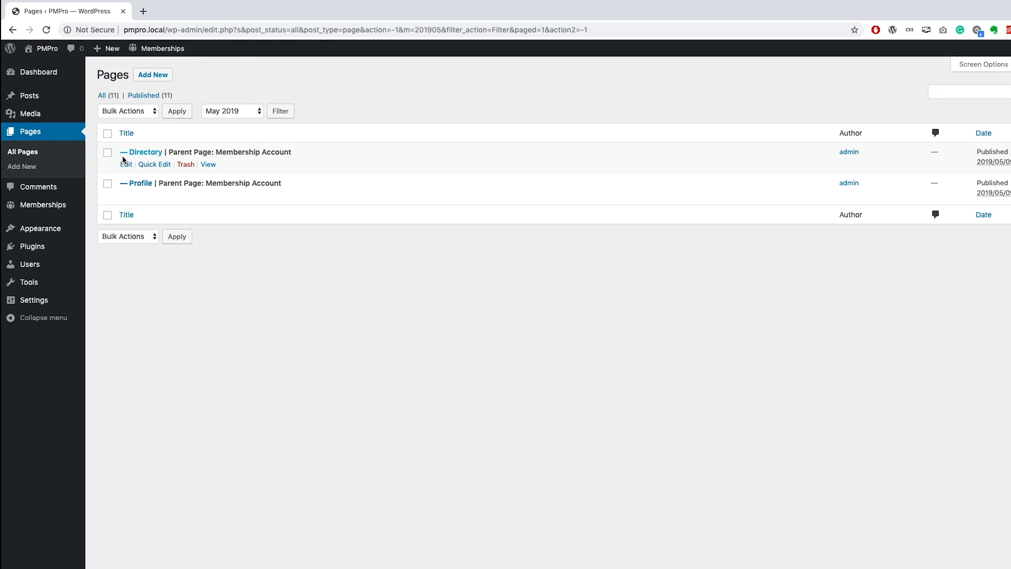
mouse_move(122, 186)
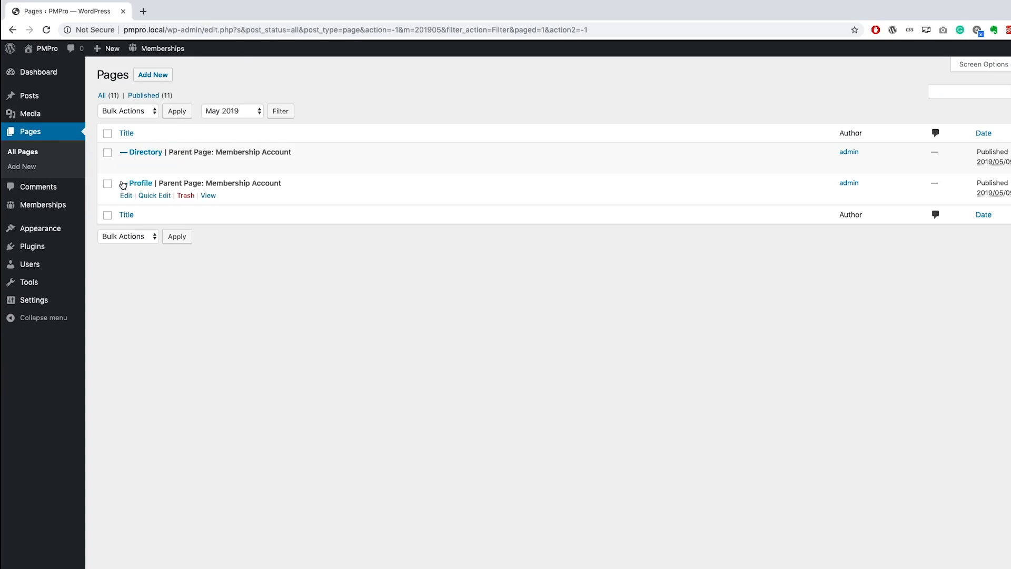
mouse_move(301, 197)
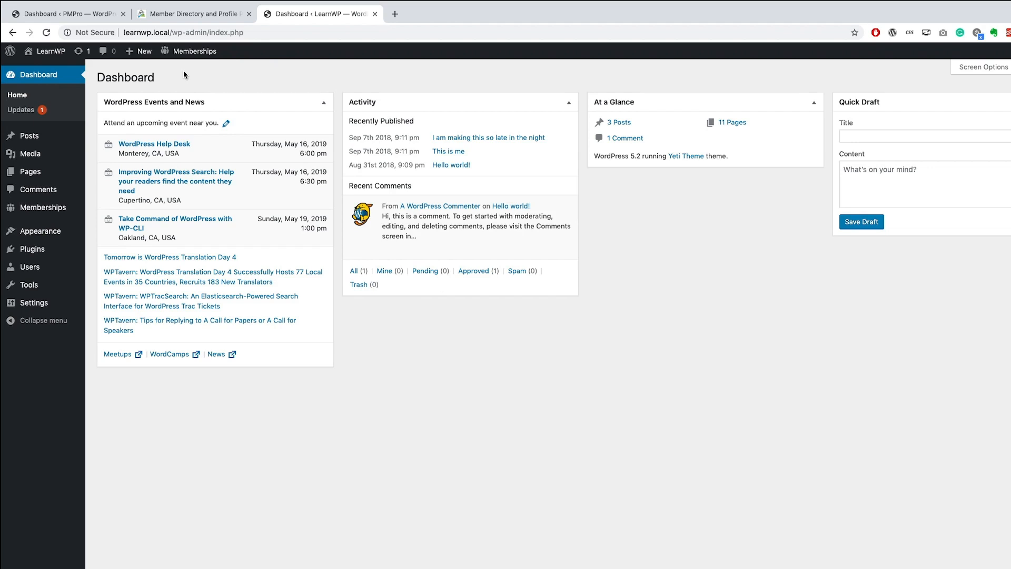
mouse_move(43, 207)
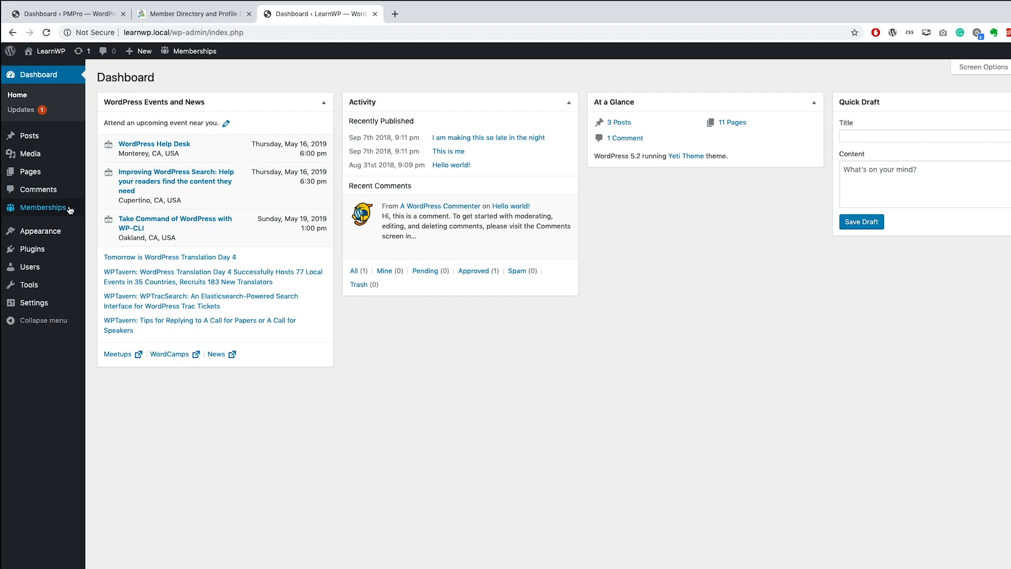
From the Memberships dashboard, go to Manage Membership Pages and generate a page for the Directory
left_click(43, 207)
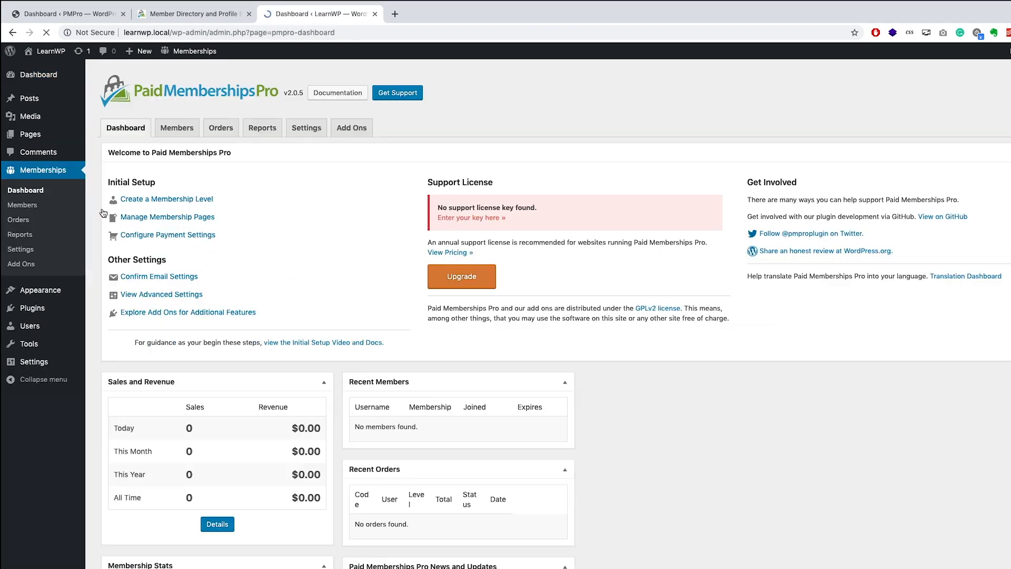
mouse_move(159, 222)
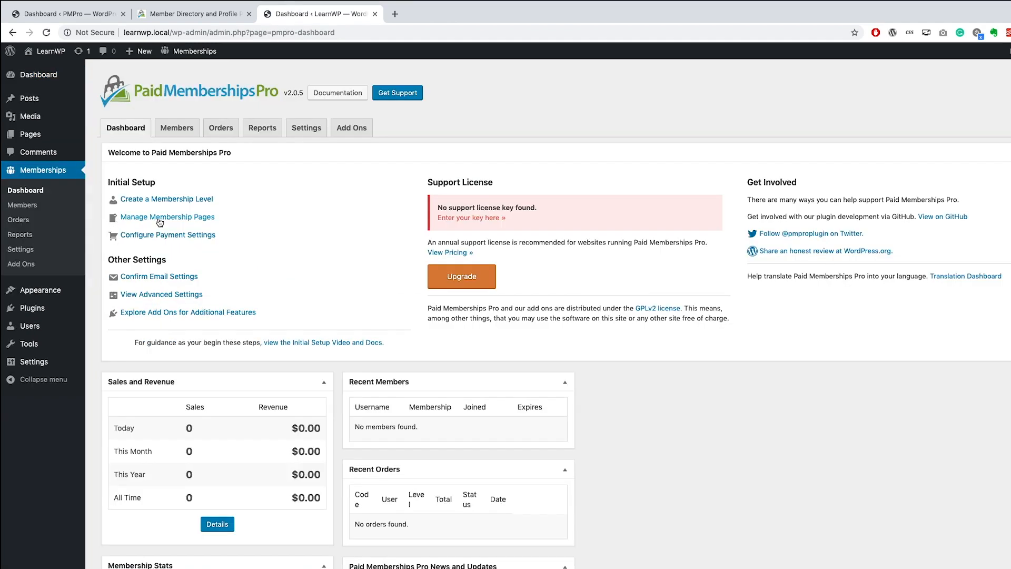
left_click(168, 217)
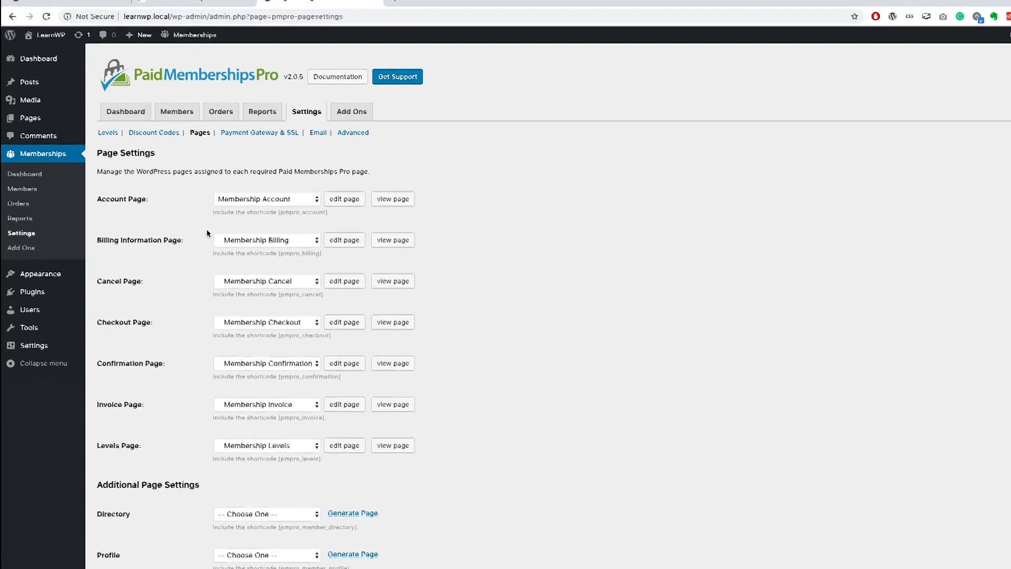
scroll("down", 3)
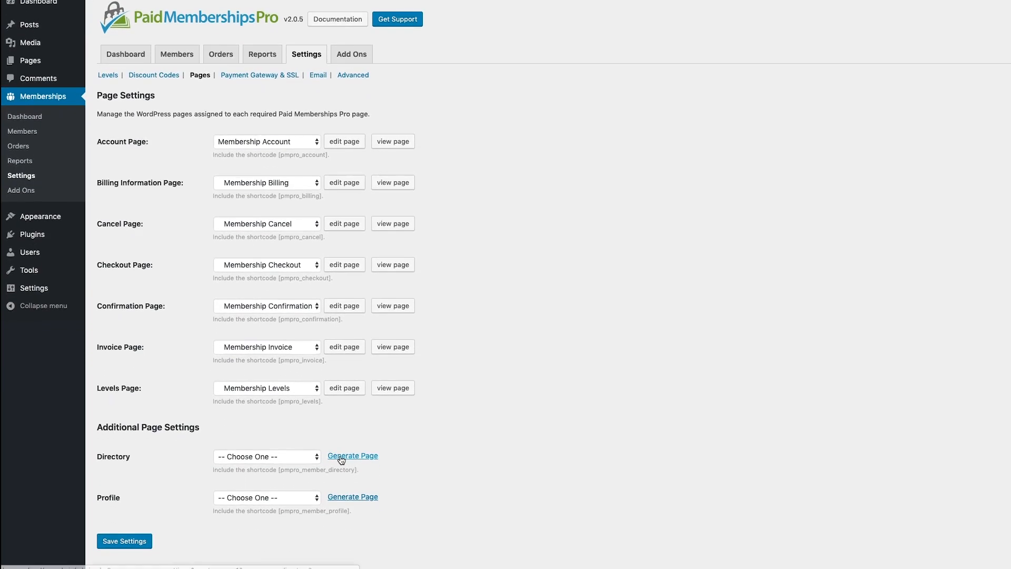
left_click(353, 456)
type("Member Di")
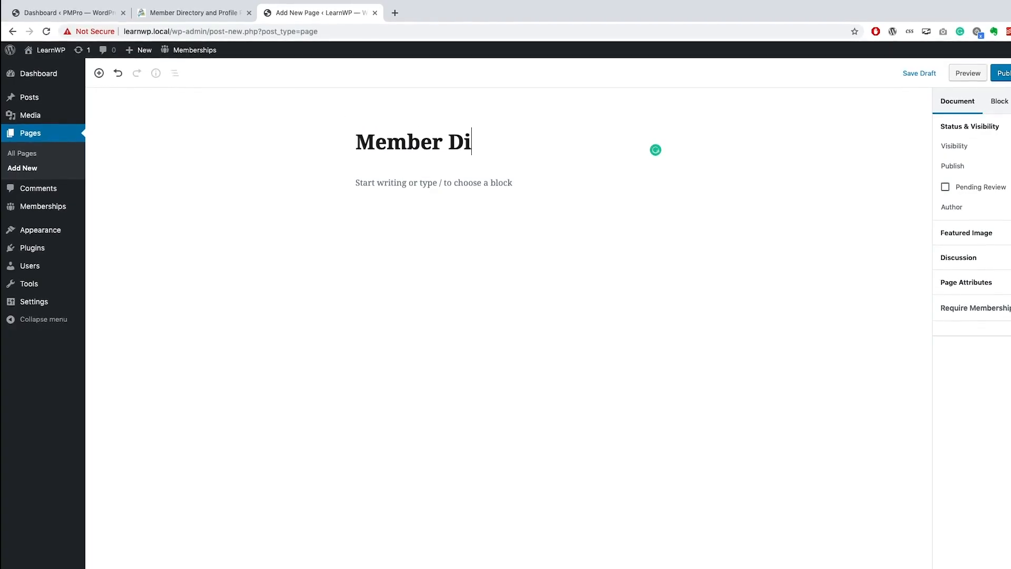
Insert a Shortcode block into the new Member Directory page via the block inserter
left_click(332, 186)
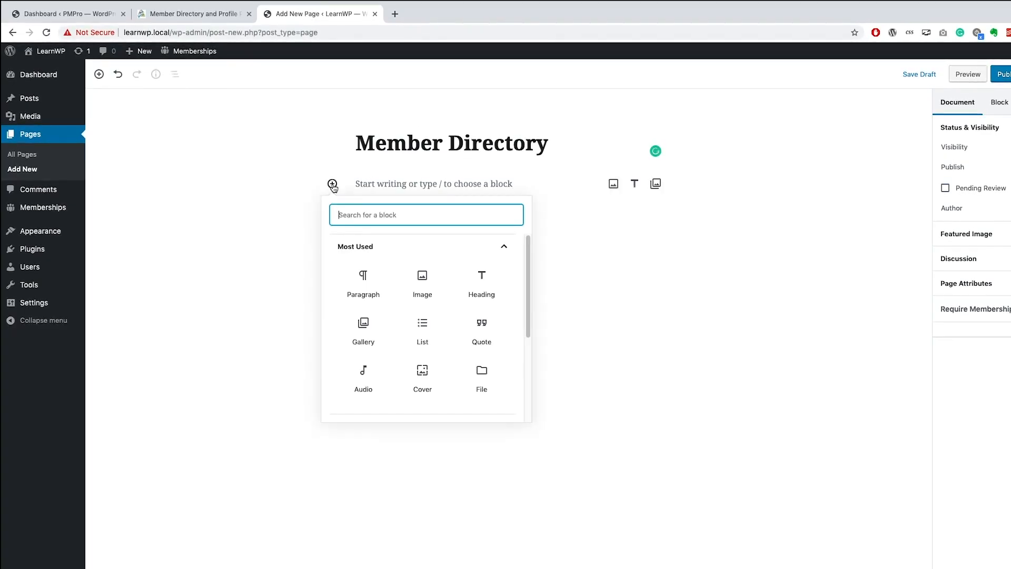
type("short")
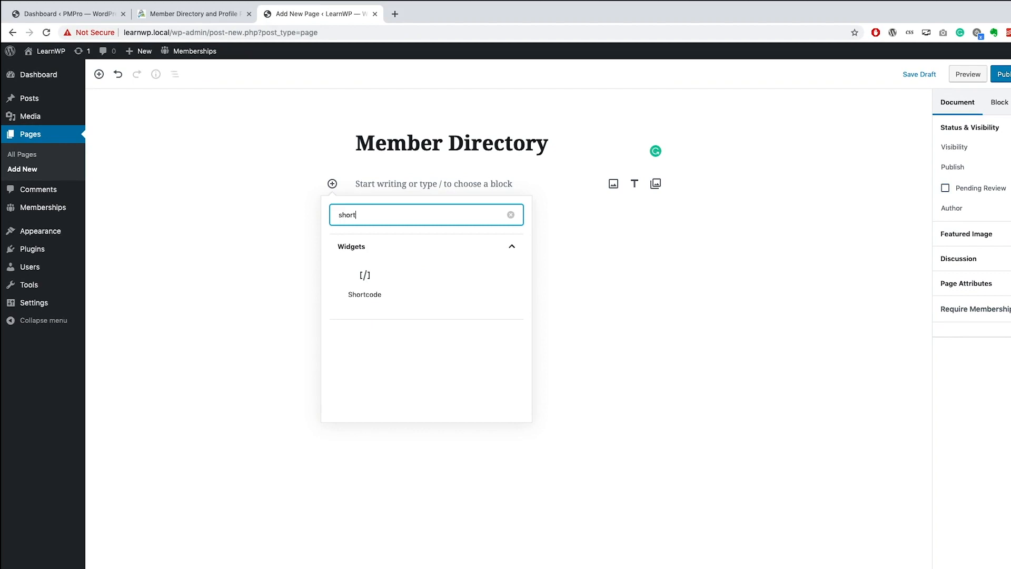
left_click(365, 283)
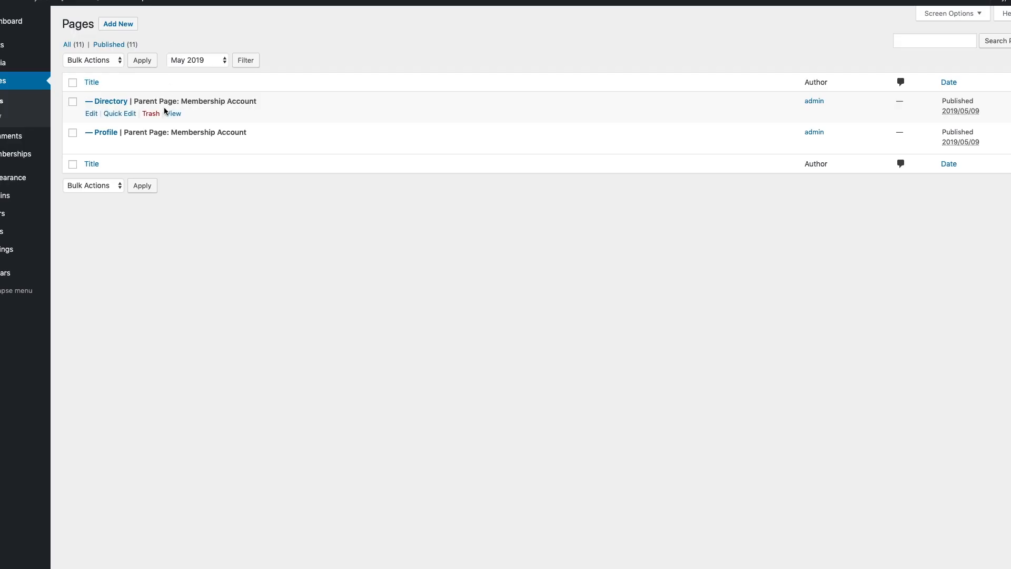
View the live Directory page and scroll through its seven member profiles
left_click(172, 114)
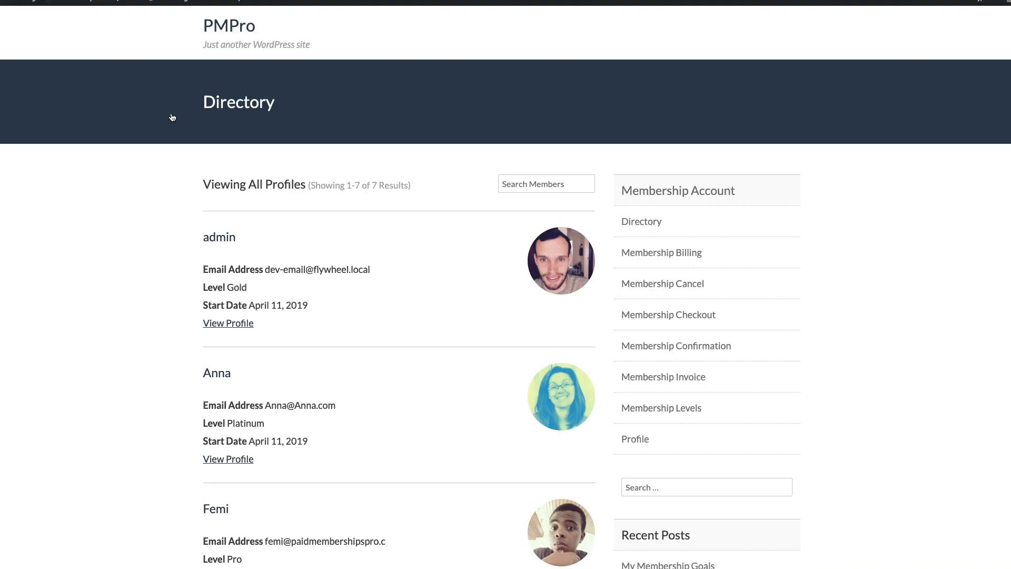
scroll("down", 3)
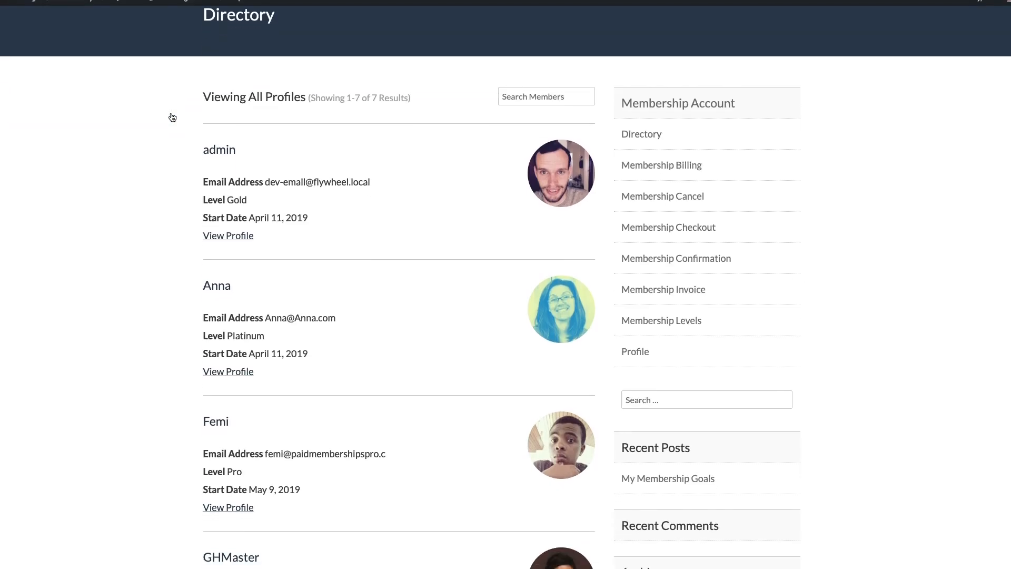
scroll("down", 3)
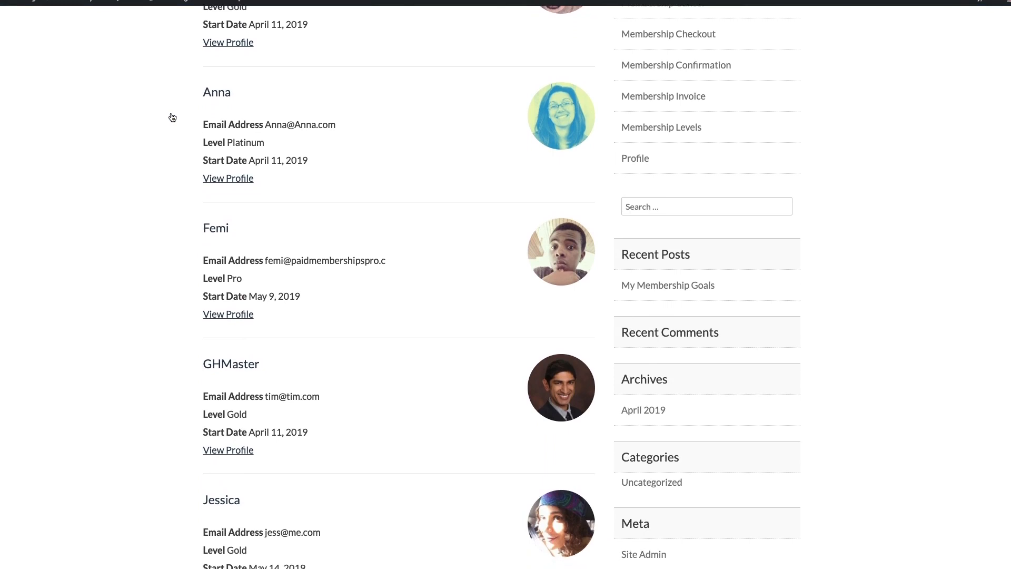
scroll("down", 3)
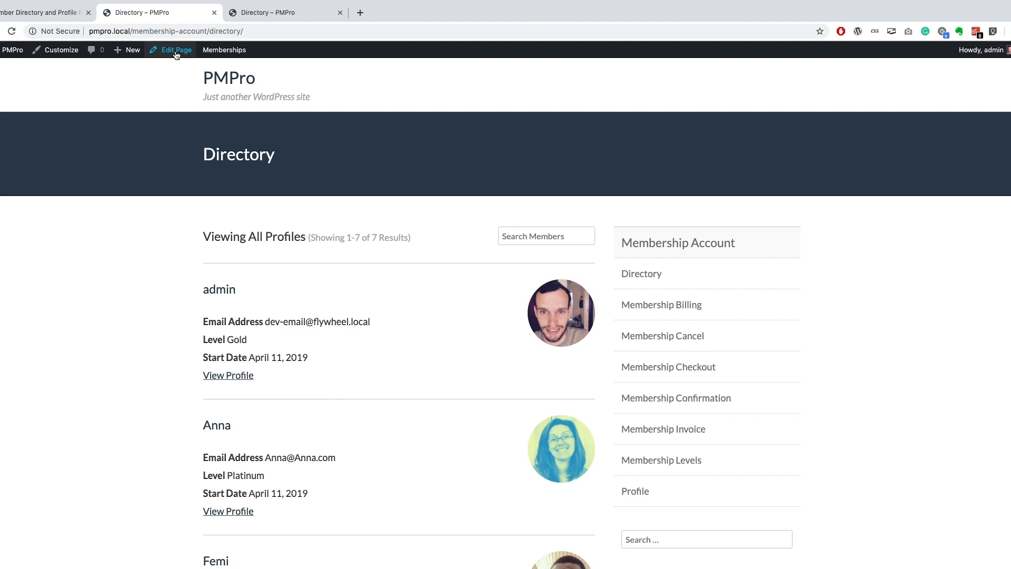
Edit the Directory page and review the [pmpro_member_directory] shortcode attribute options
left_click(176, 49)
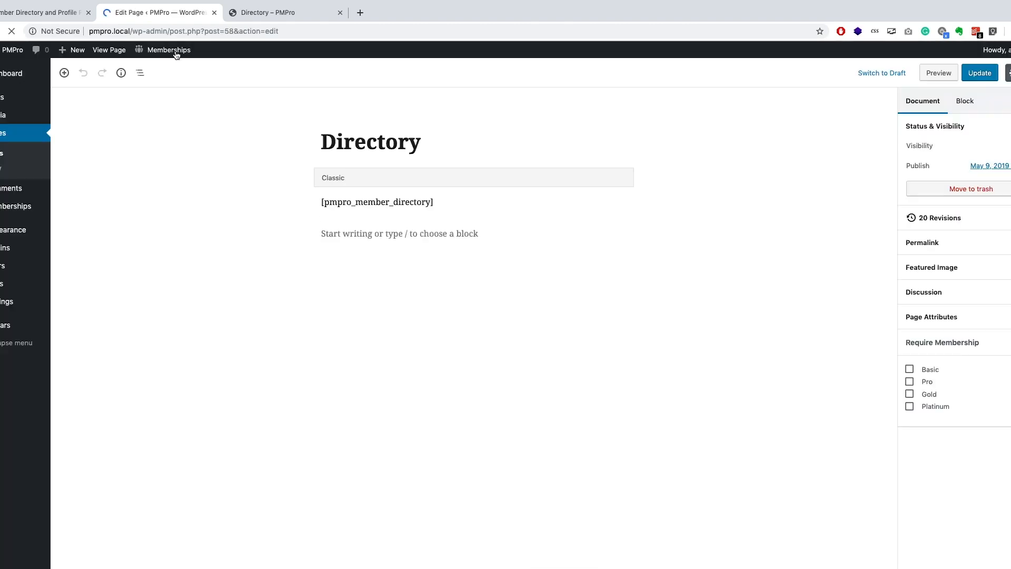
left_click(377, 201)
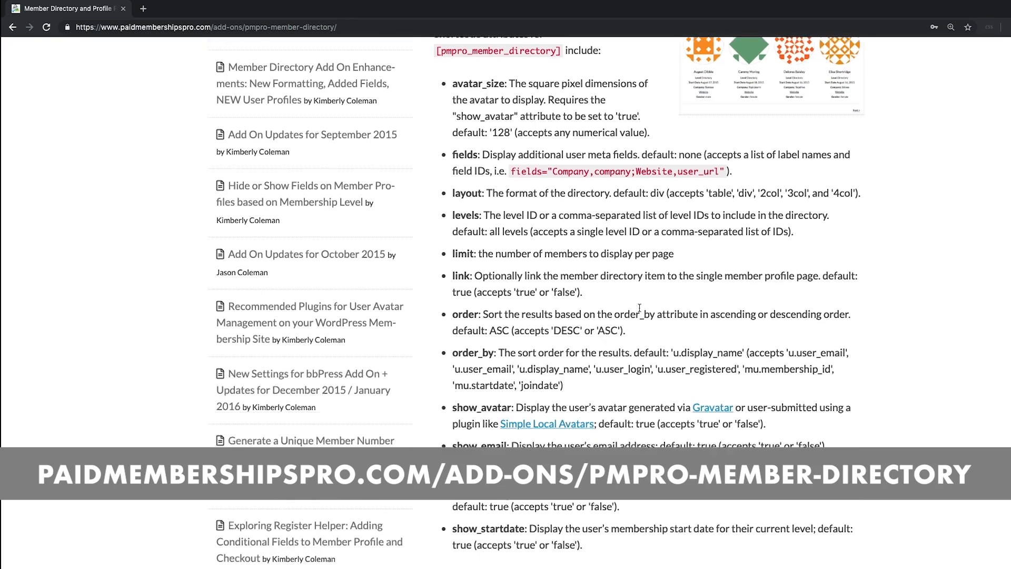
scroll("down", 3)
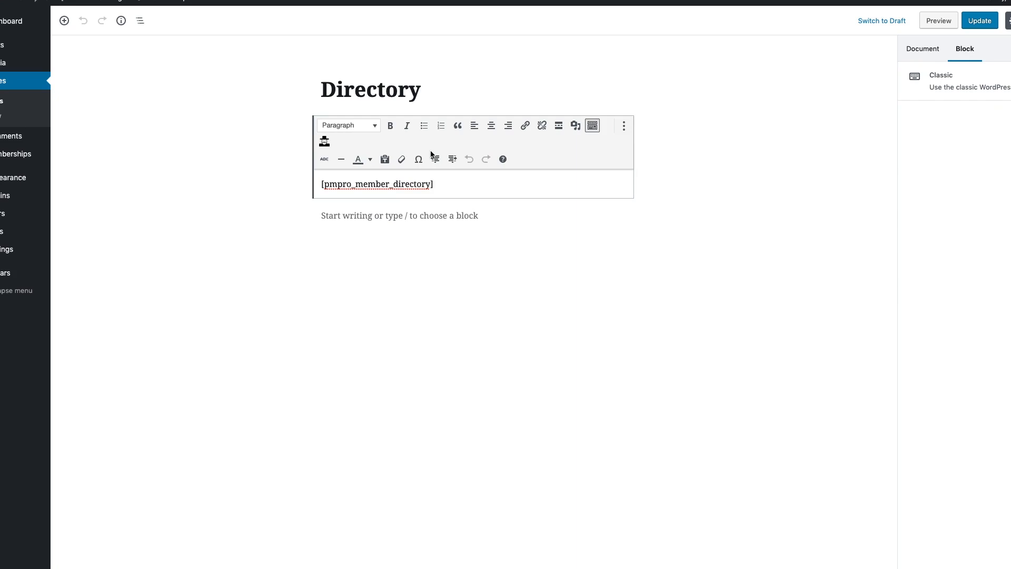
Set the directory shortcode to avatar_size="50px" layout="table" levels="3" and update the page
type("avatar_size=\"")
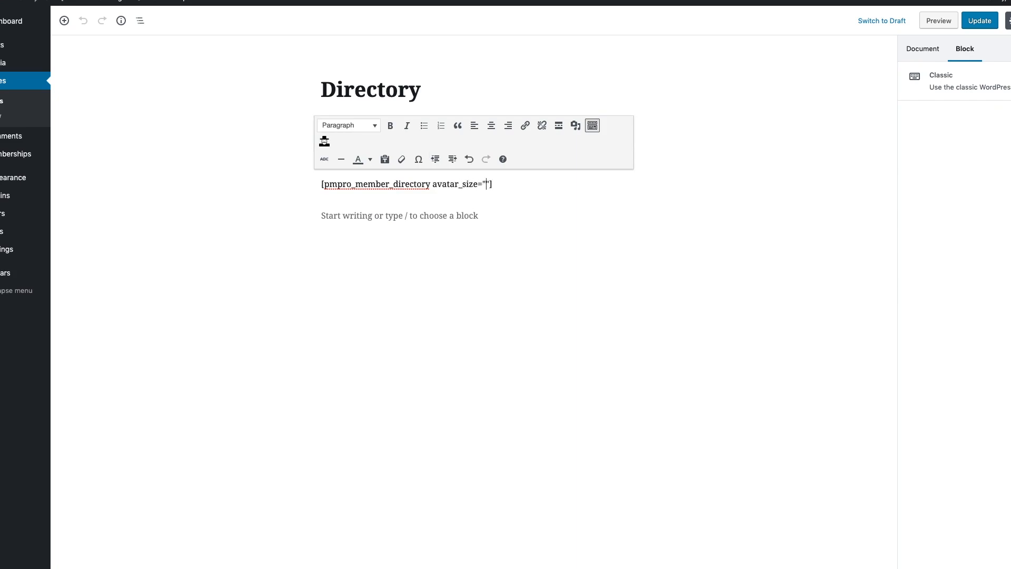
type("50px")
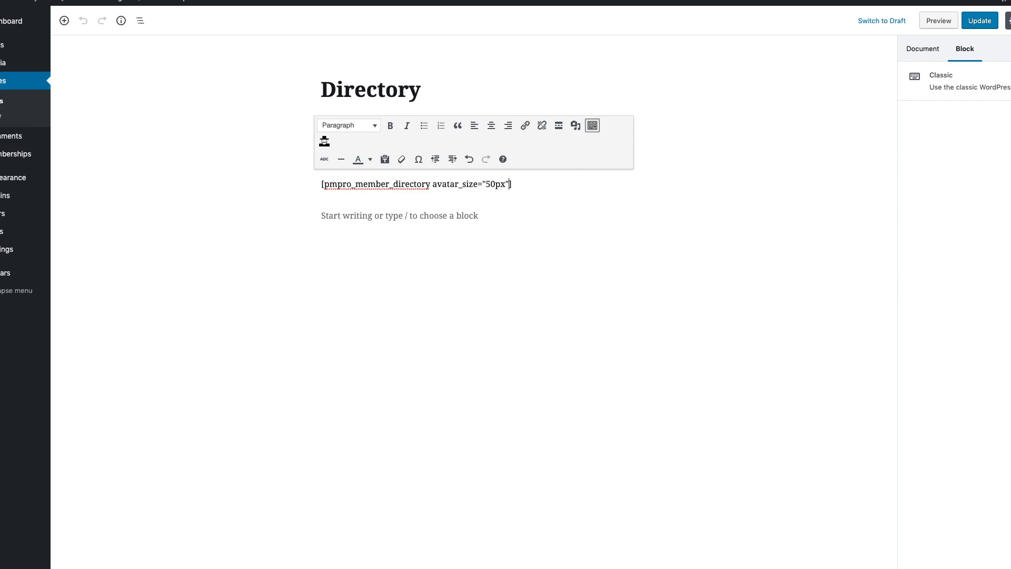
type("layout=")
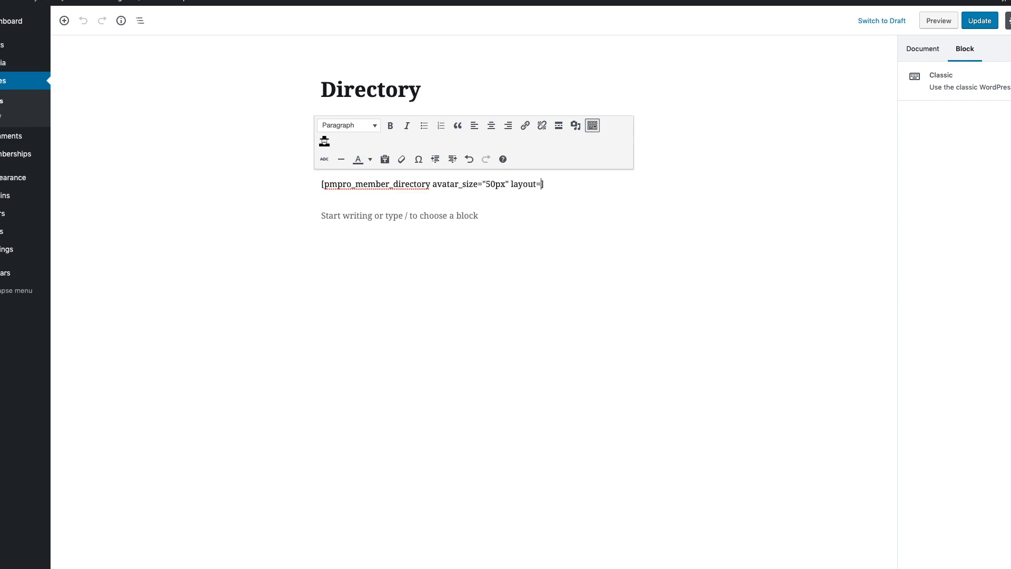
type("\"\"")
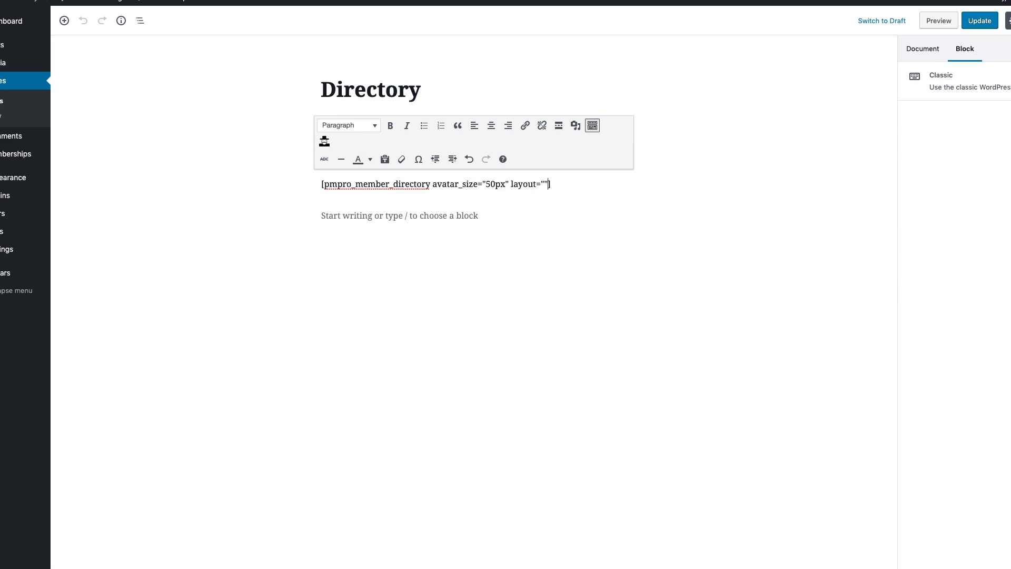
type("table")
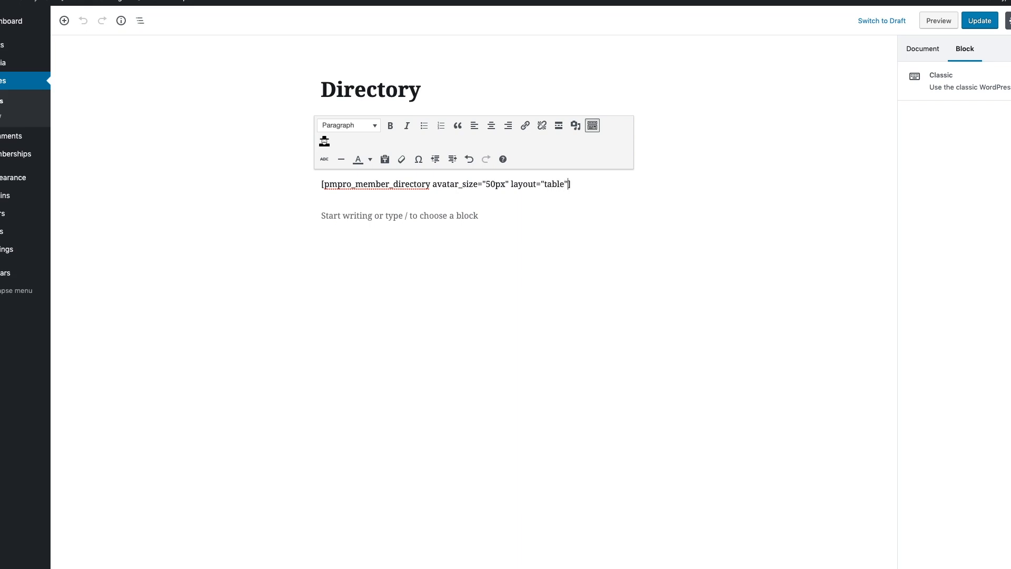
type("levels=")
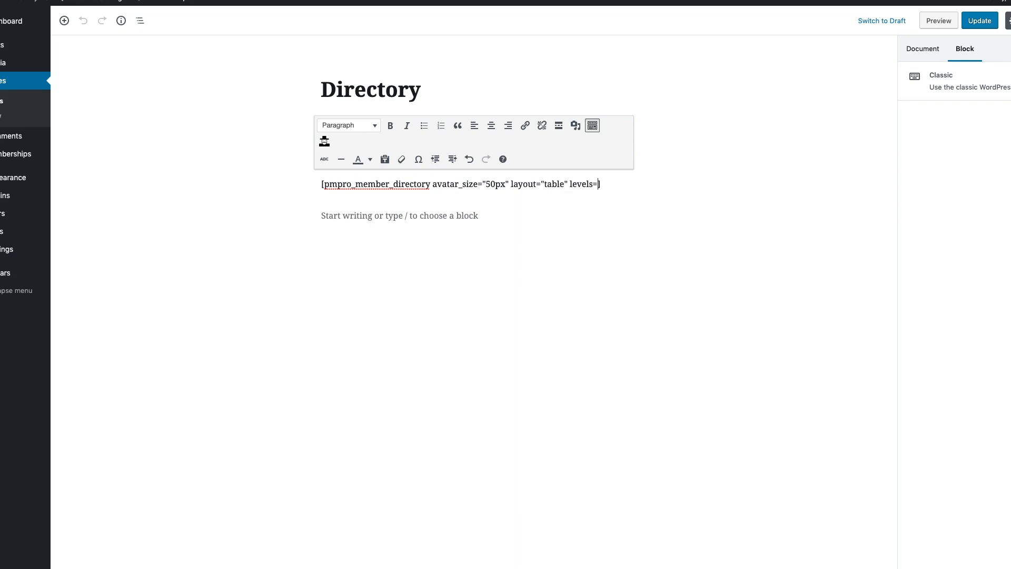
type("3\"]")
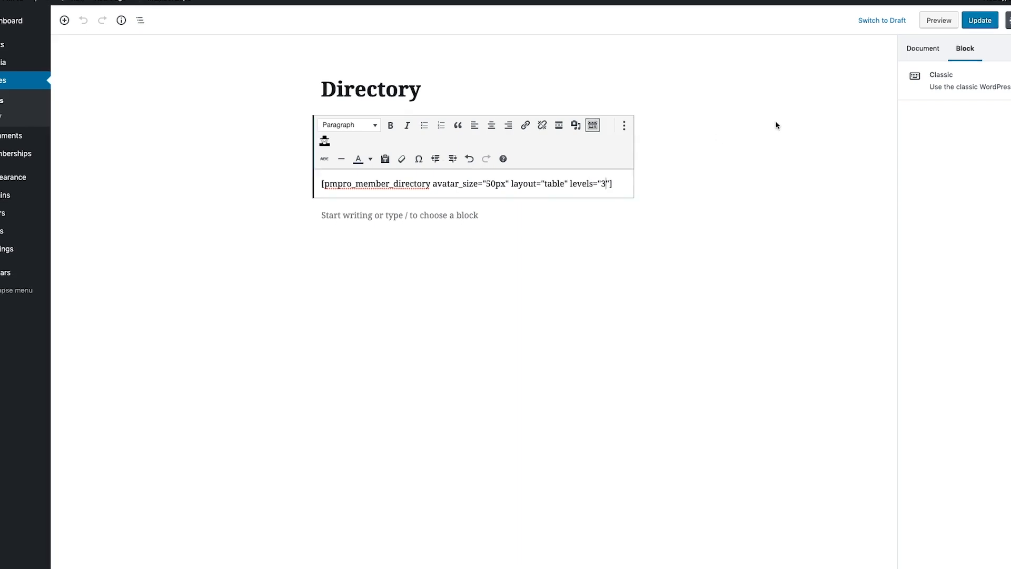
left_click(303, 14)
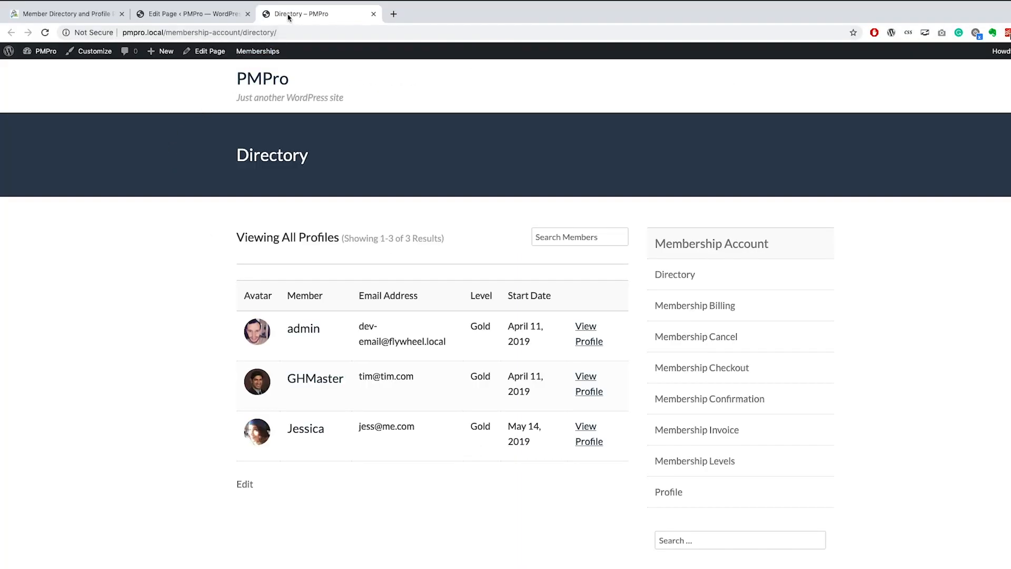
mouse_move(202, 340)
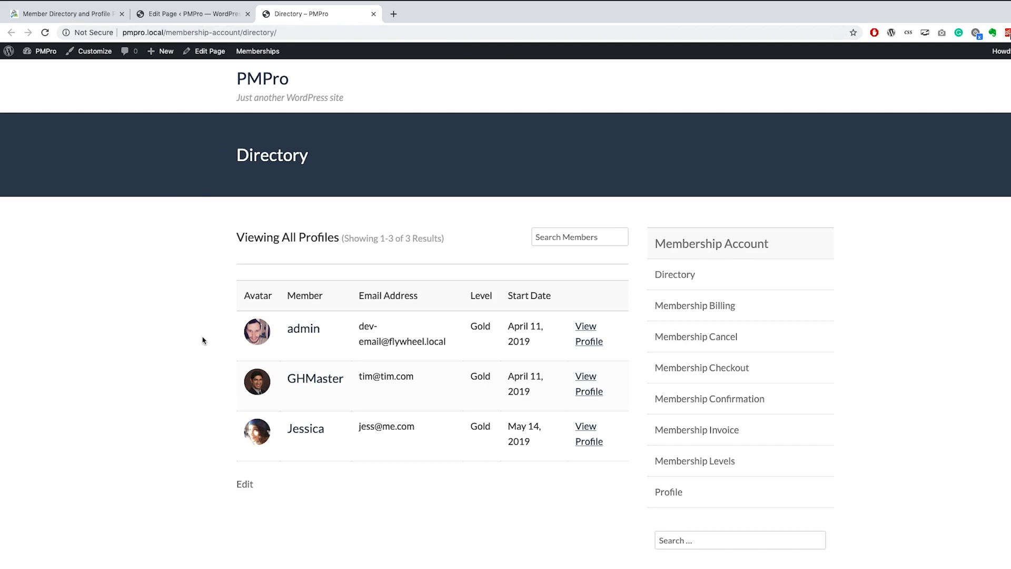
mouse_move(470, 267)
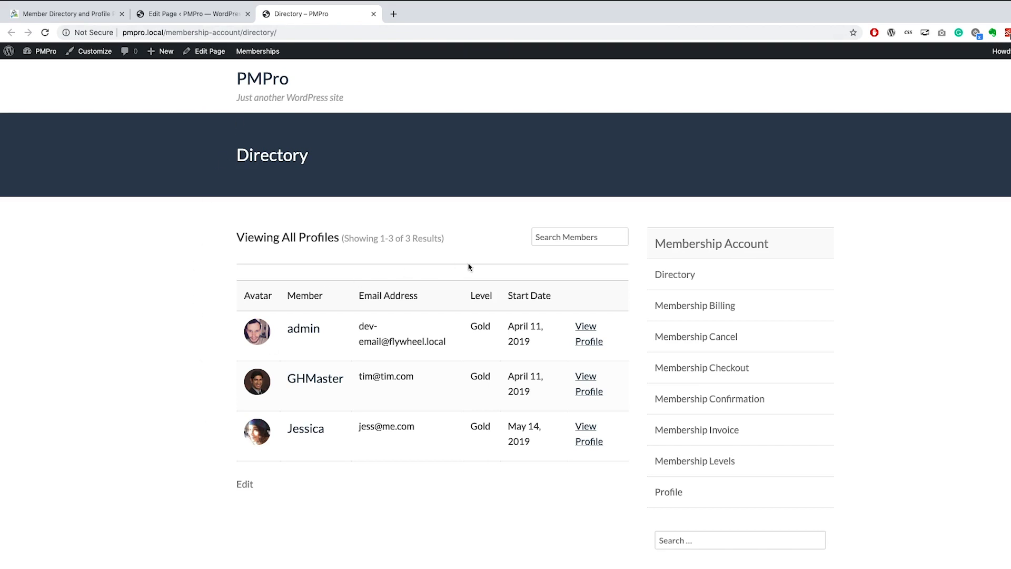
mouse_move(476, 451)
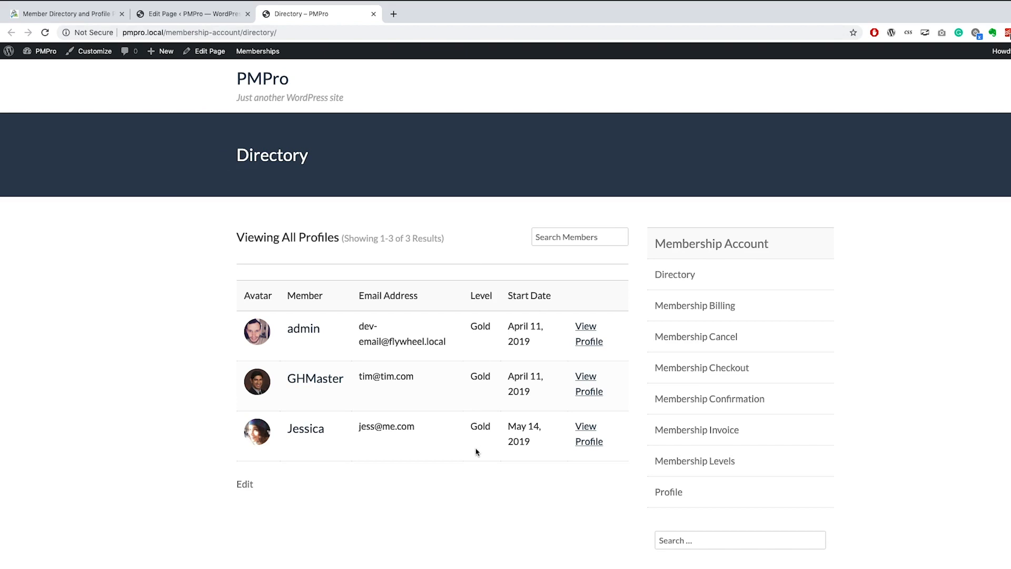
mouse_move(627, 455)
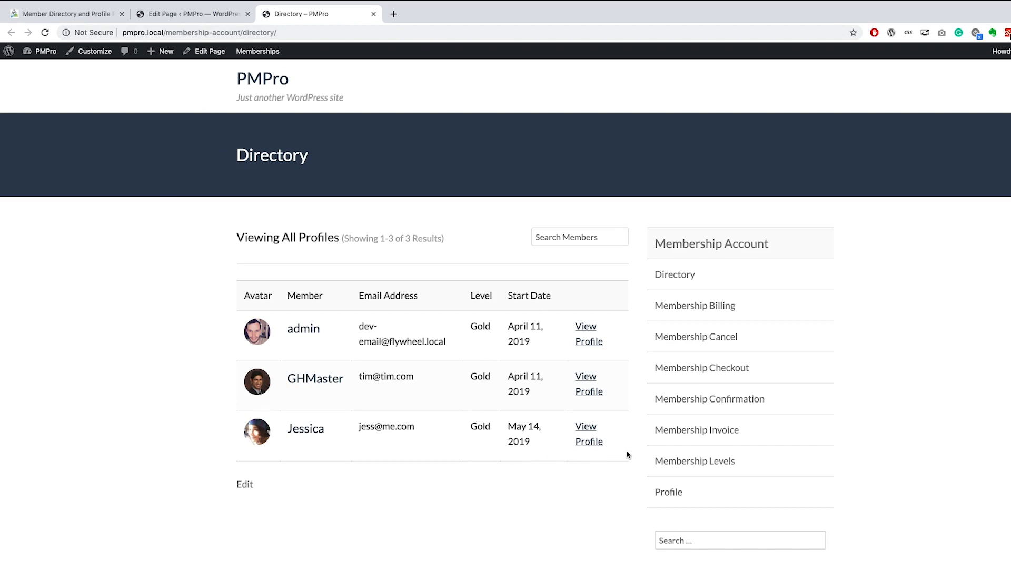
View the admin member's profile from the table, then return to editing the Profile page
left_click(588, 334)
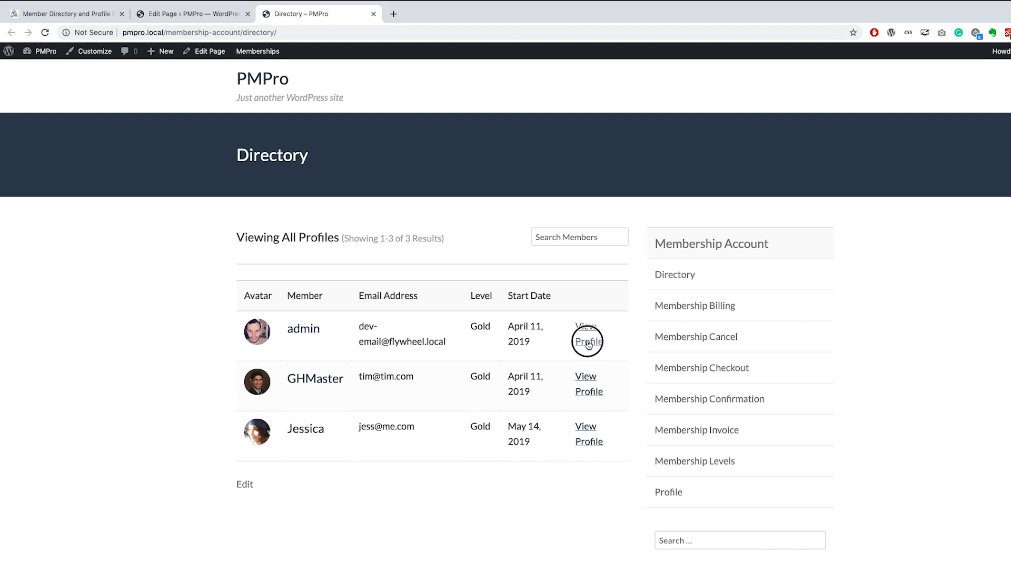
left_click(586, 340)
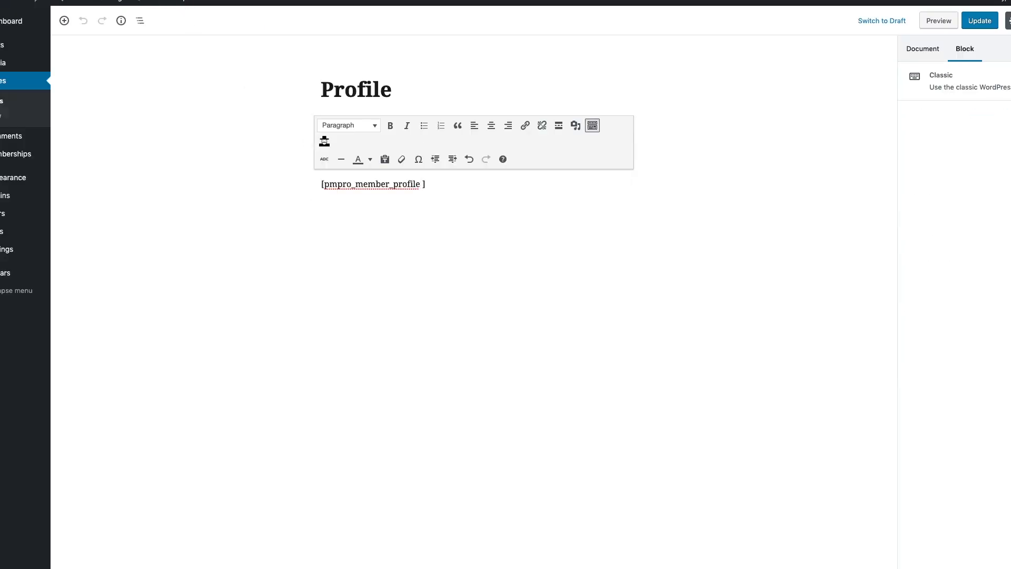
Add show_email="false" show_level="false" avatar_size="300px" to the profile shortcode, update, and view the live profile
type("show_email=")
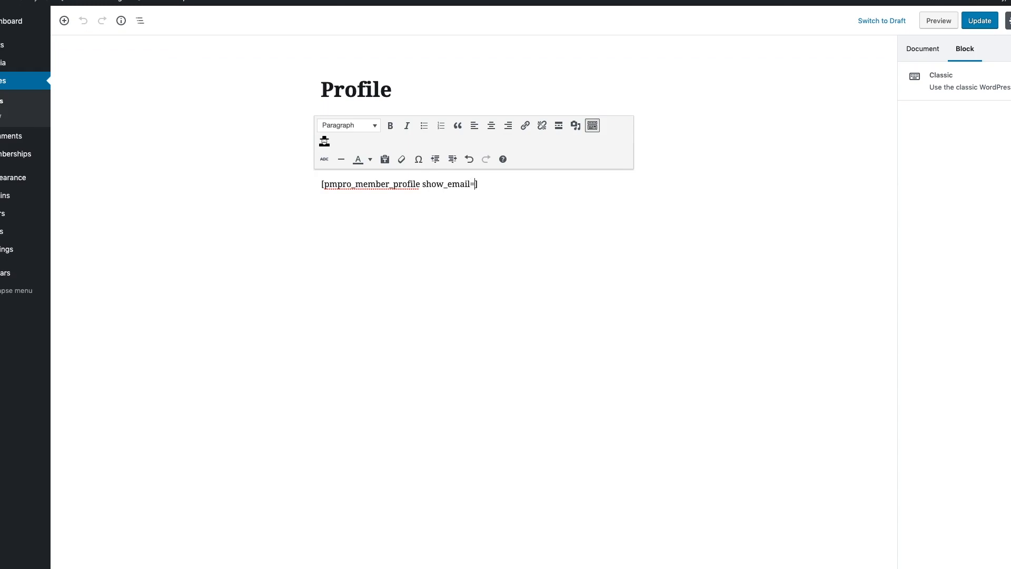
type("false\" sho")
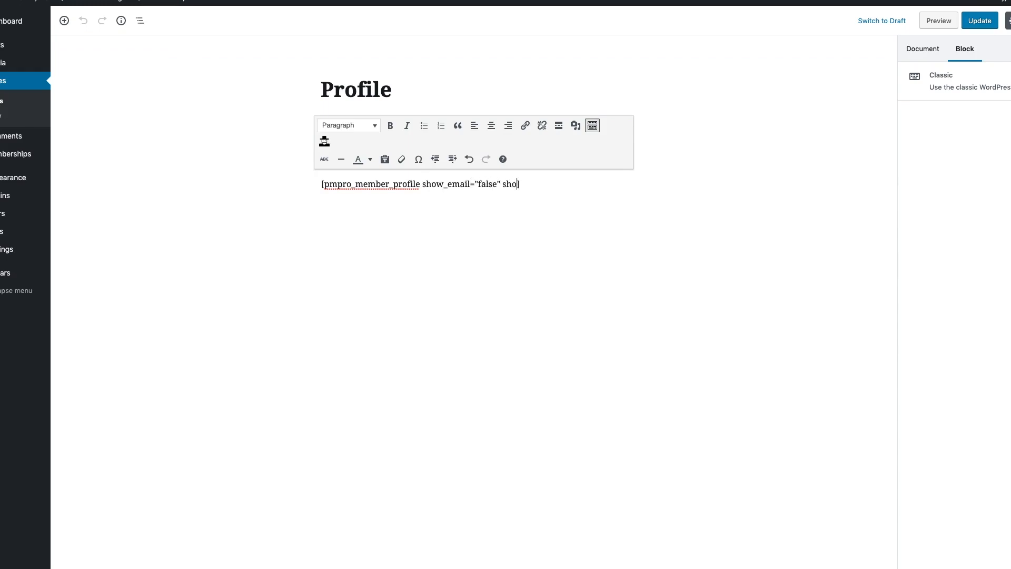
type("w_level=\"\"")
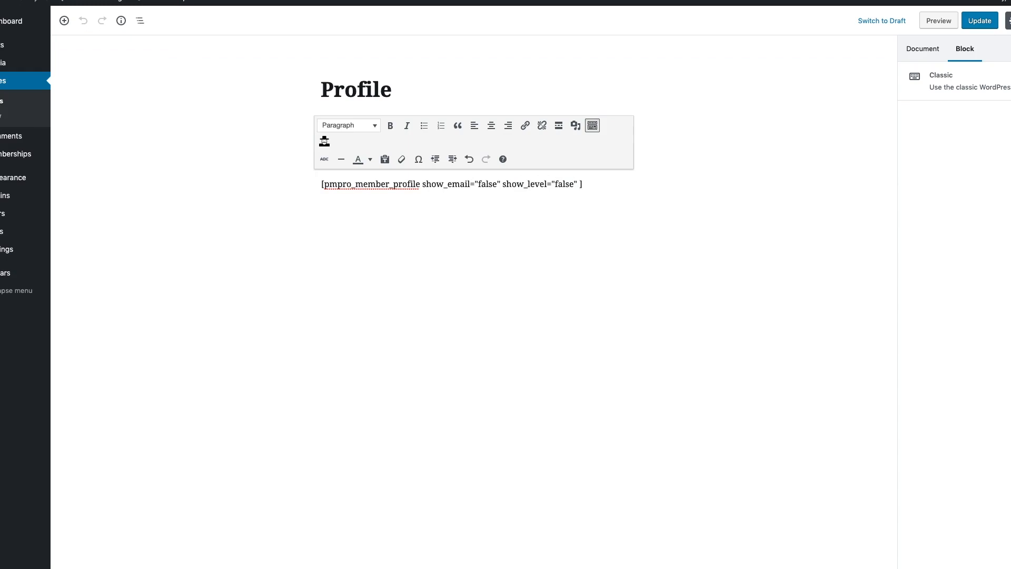
type("avatar_size=\"\"")
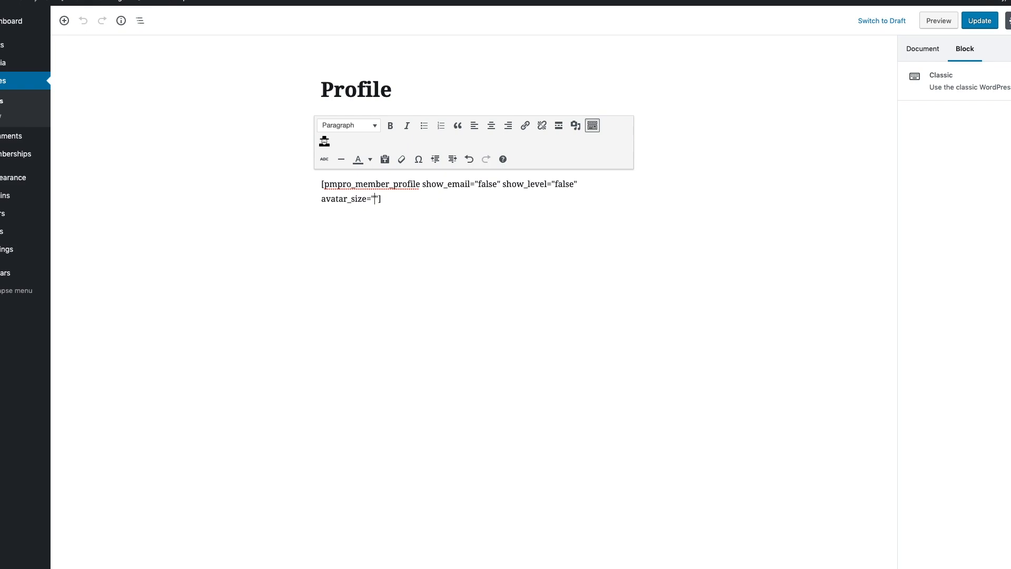
left_click(979, 20)
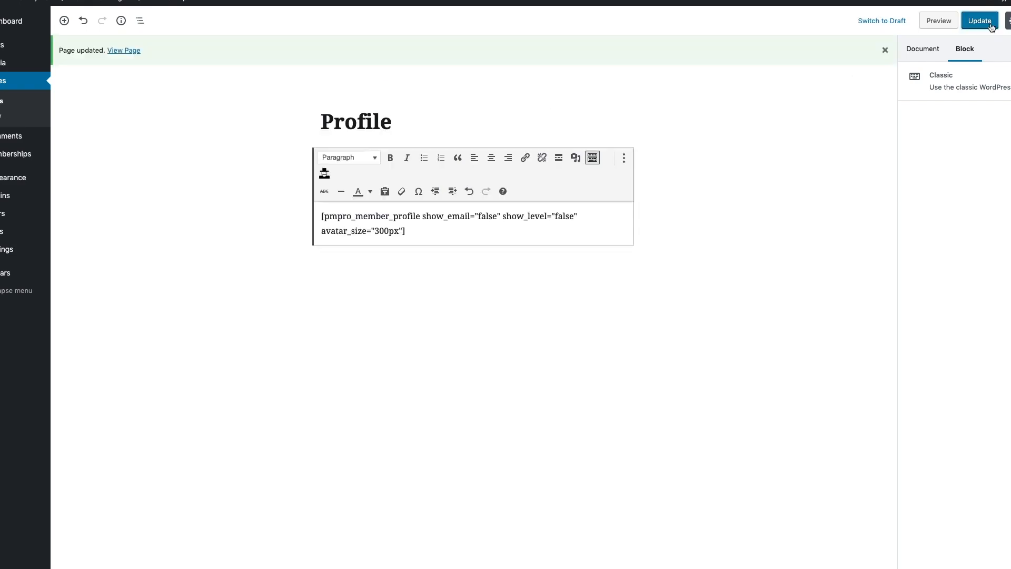
left_click(124, 50)
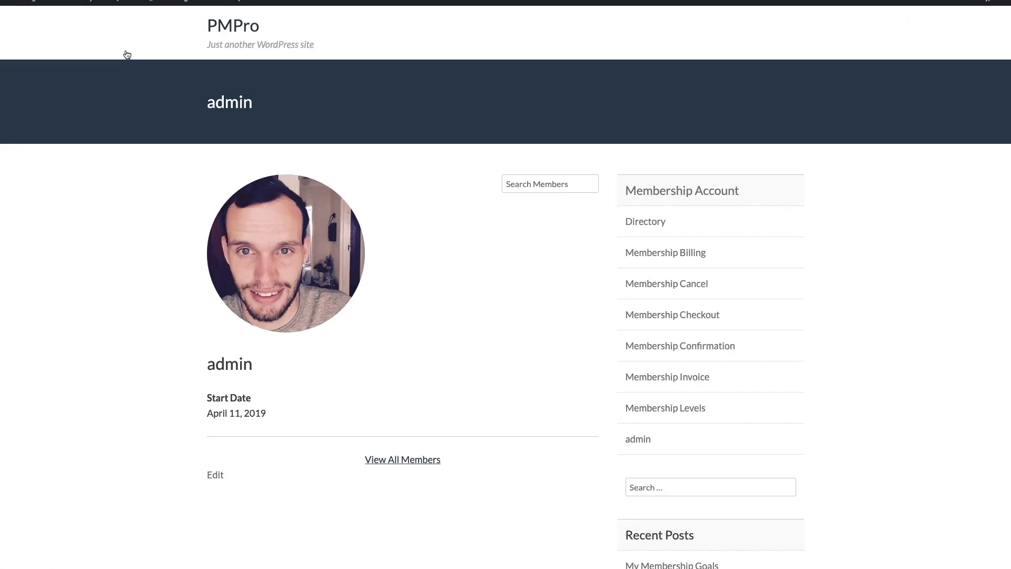
mouse_move(123, 254)
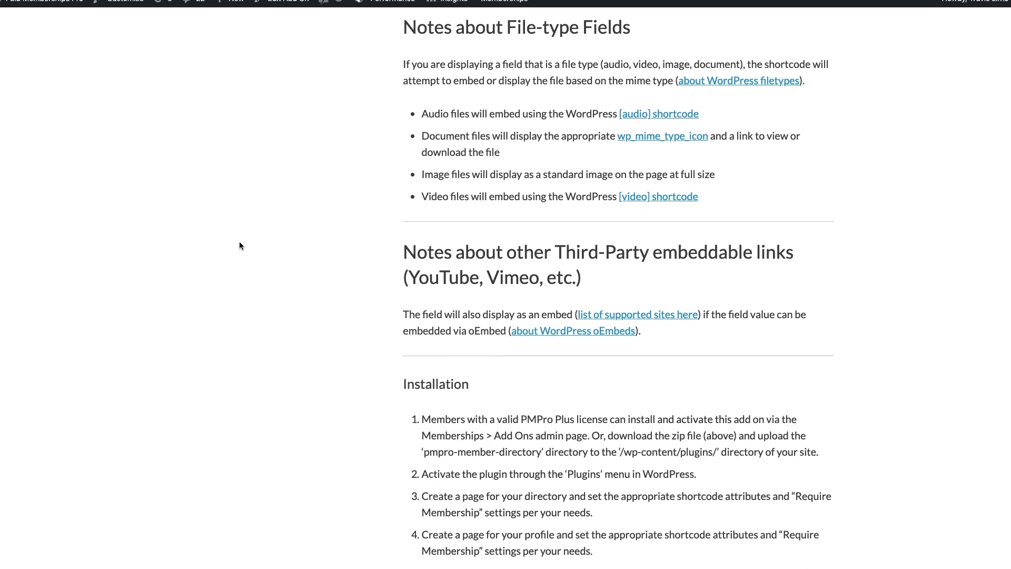
Scroll the add-on documentation down to the example profile with resume, audio and YouTube fields
scroll("down", 3)
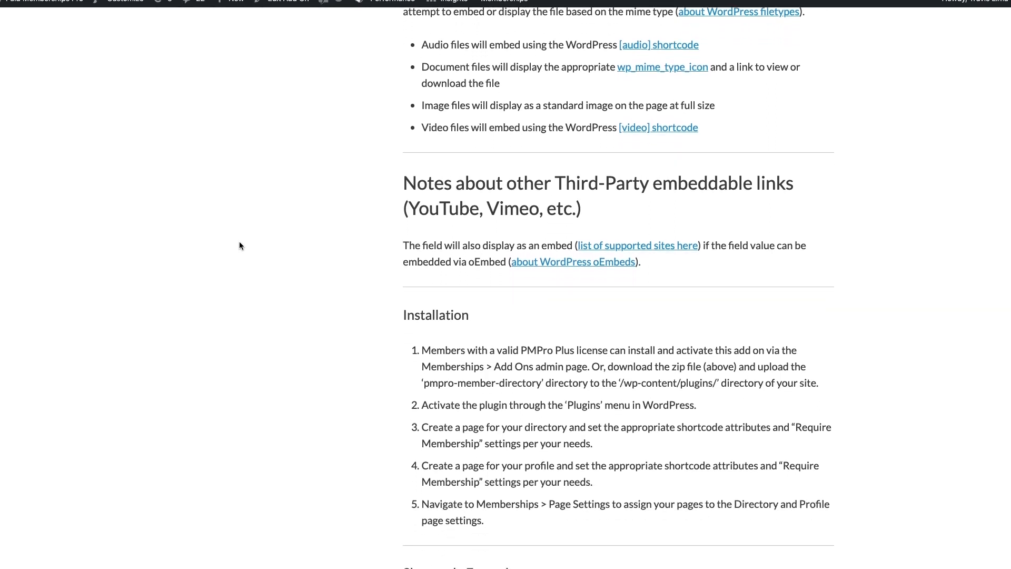
scroll("down", 3)
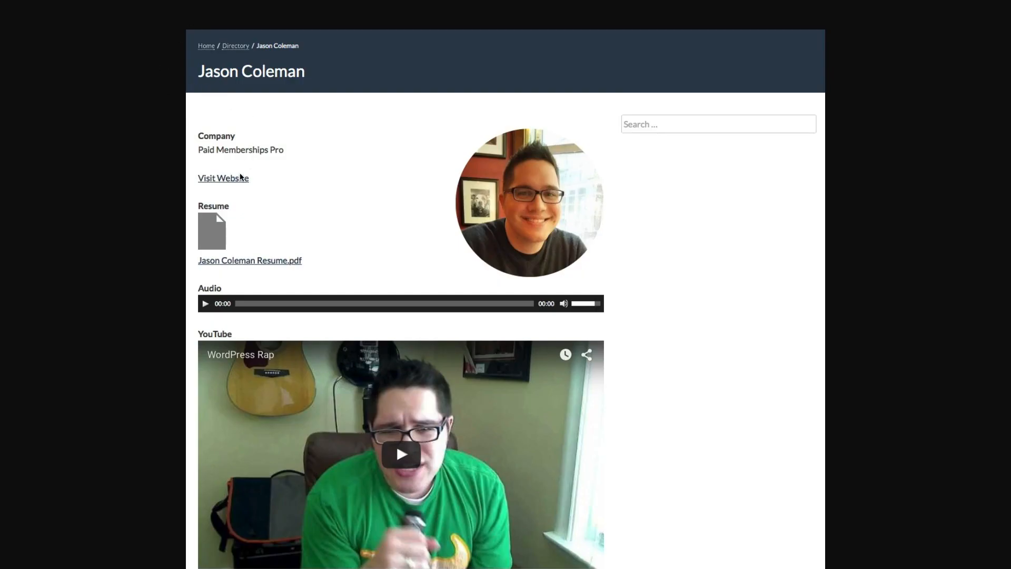
mouse_move(287, 263)
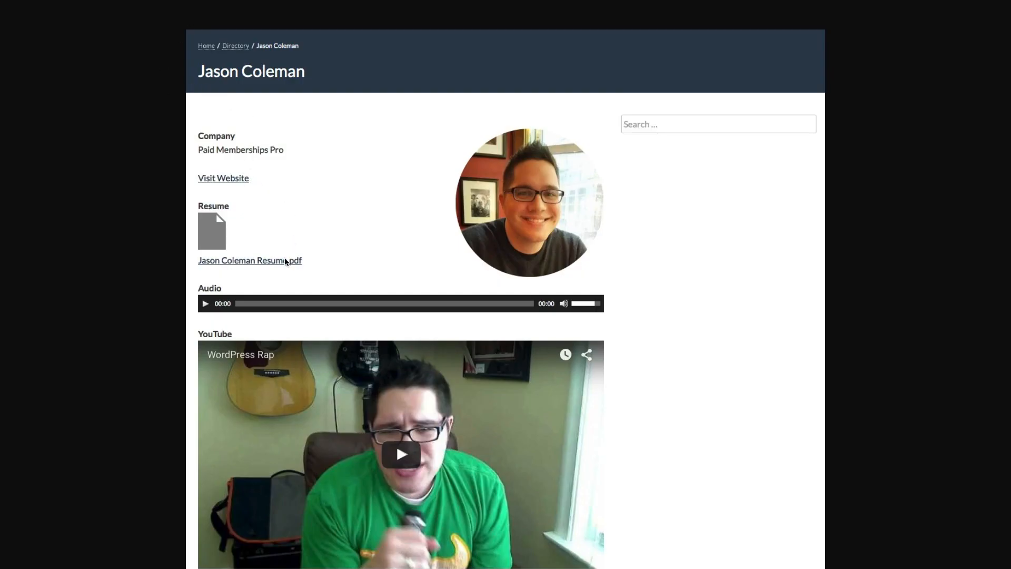
mouse_move(325, 305)
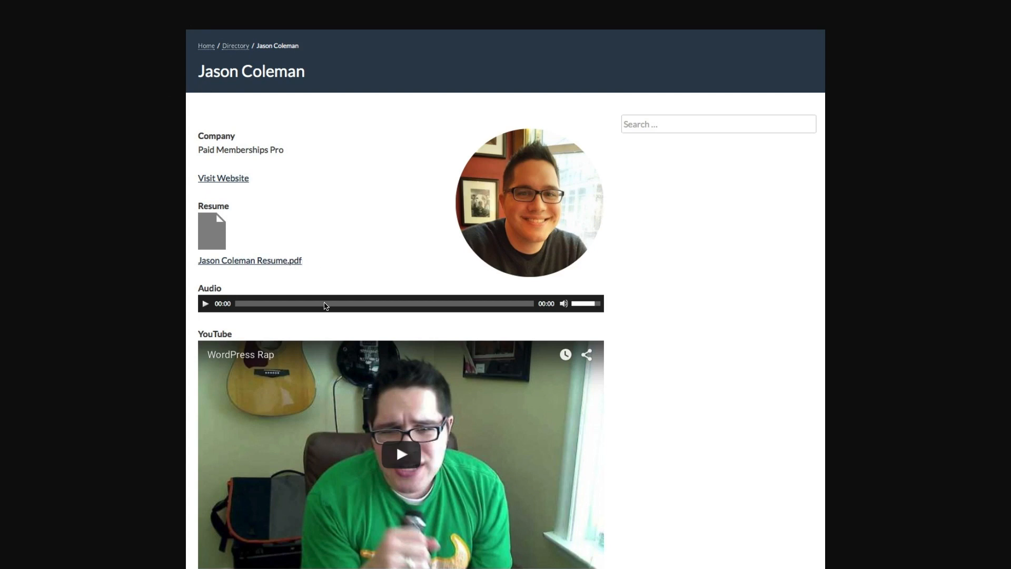
mouse_move(361, 409)
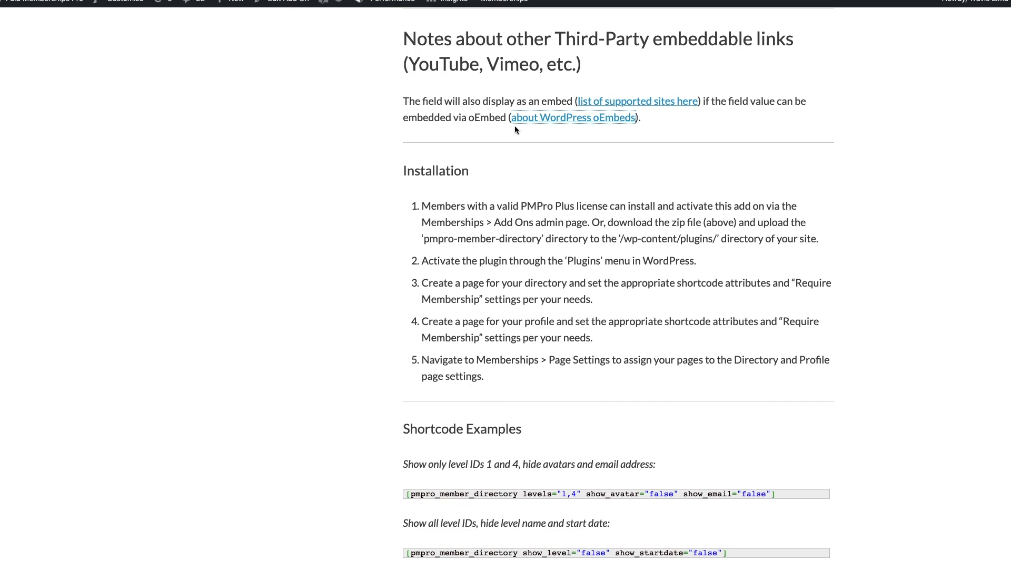
Reach the How to Get Support page via Add Ons, showing Member Support Area, Documentation and Contact Us
left_click(573, 117)
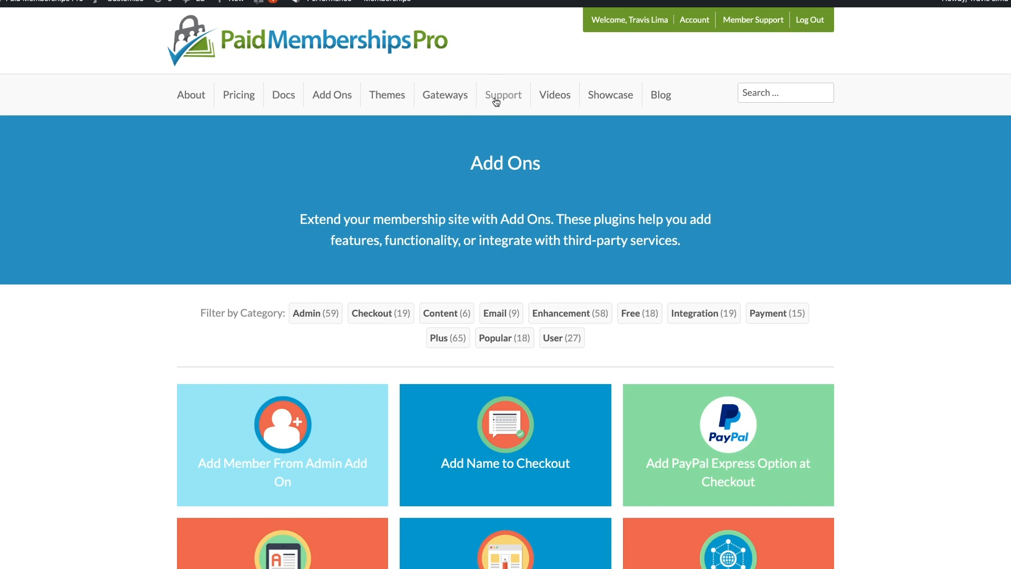
left_click(504, 94)
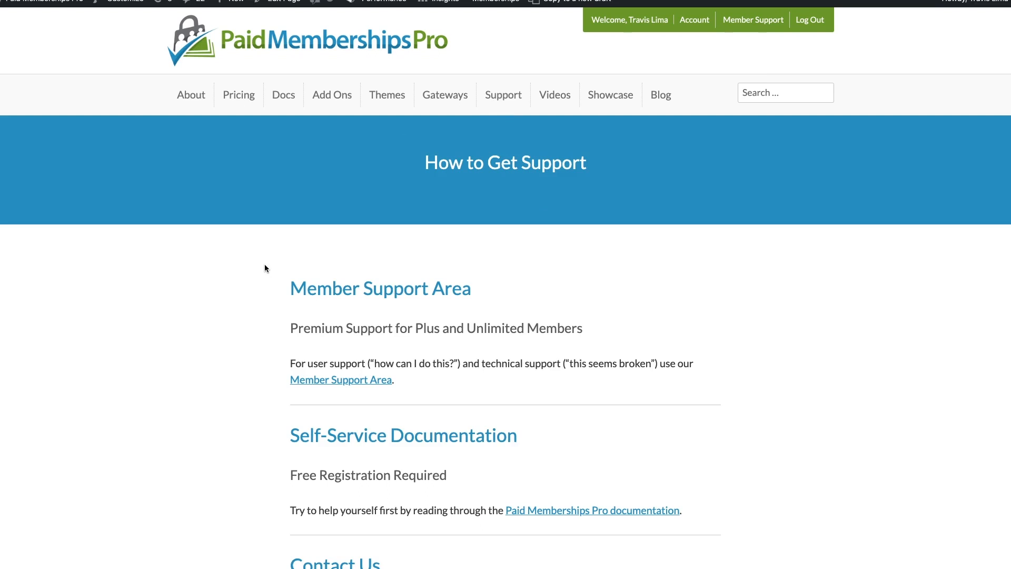
scroll("down", 3)
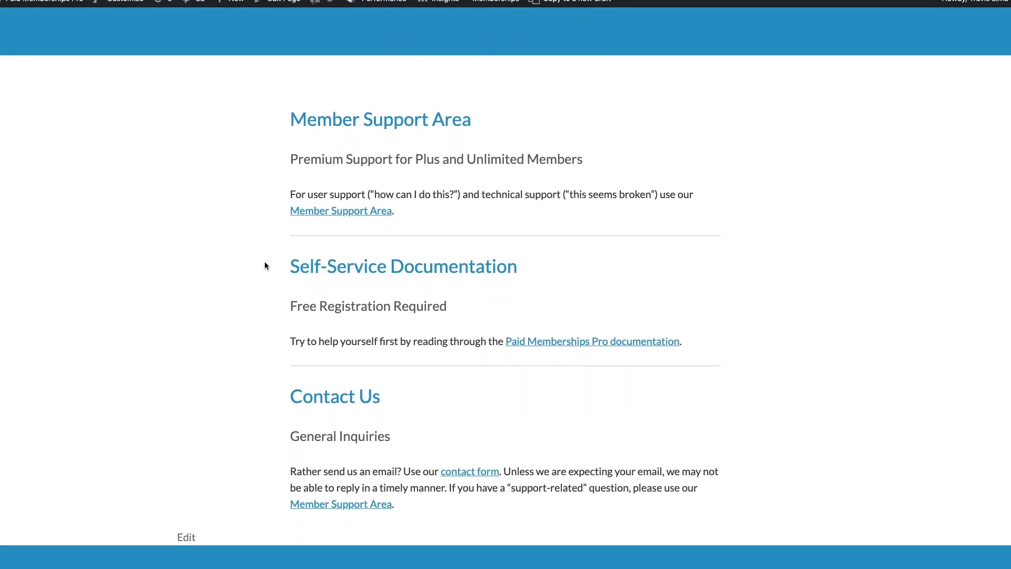